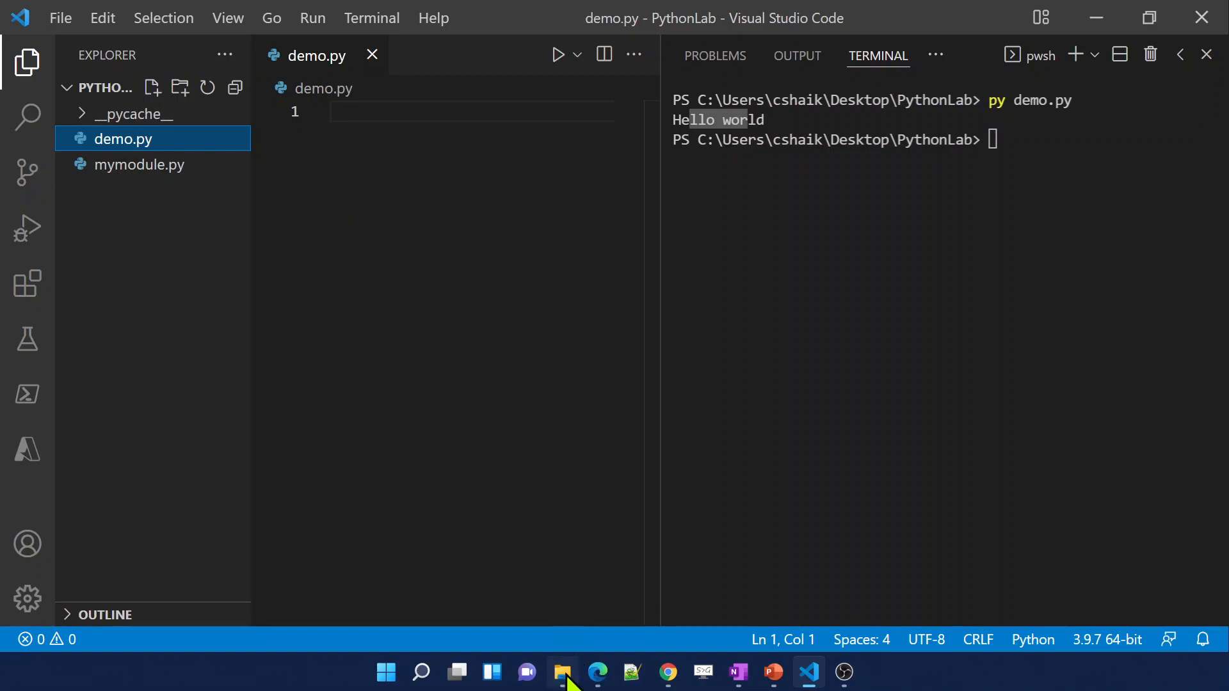
Create a new file named samplefile.txt in the PythonLab project folder
{"action": "left_click", "coordinate": [566, 690]}
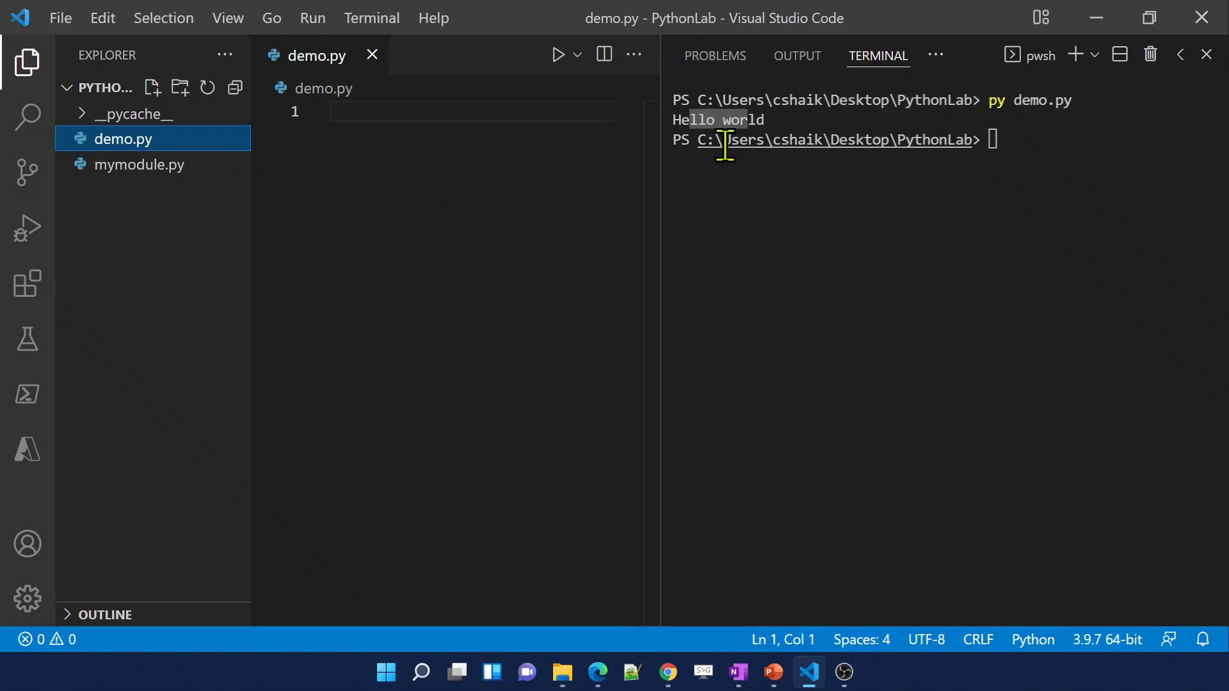
{"action": "mouse_move", "coordinate": [904, 140]}
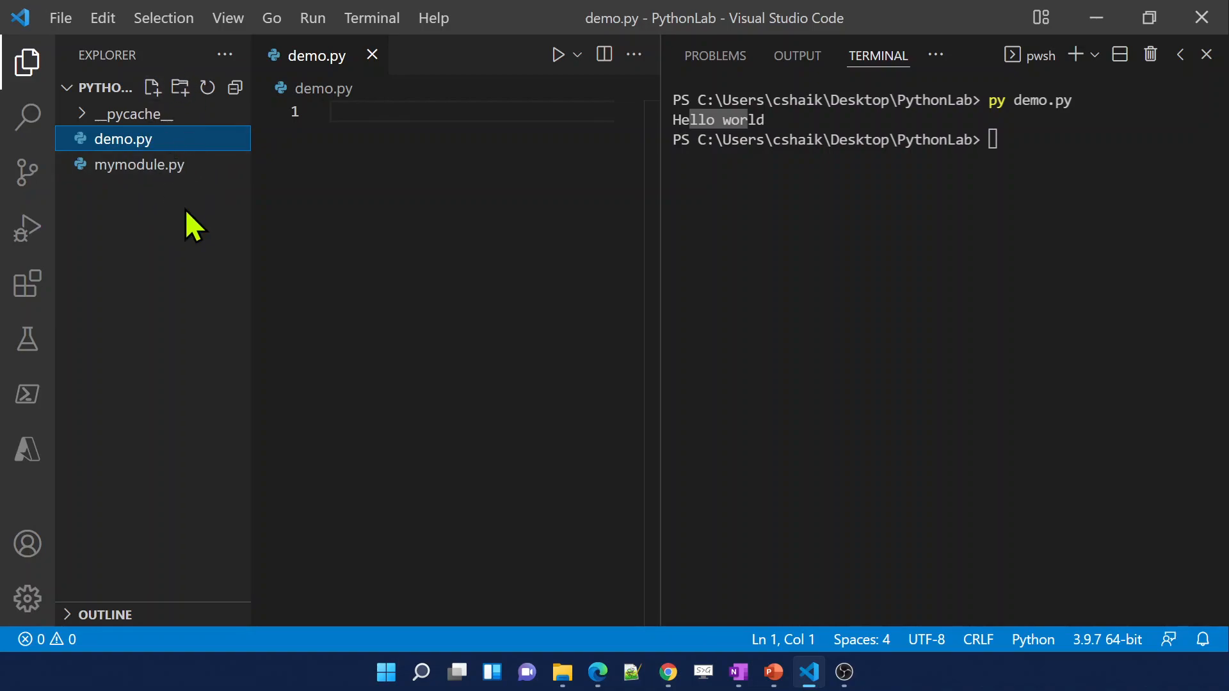
{"action": "left_click", "coordinate": [563, 672]}
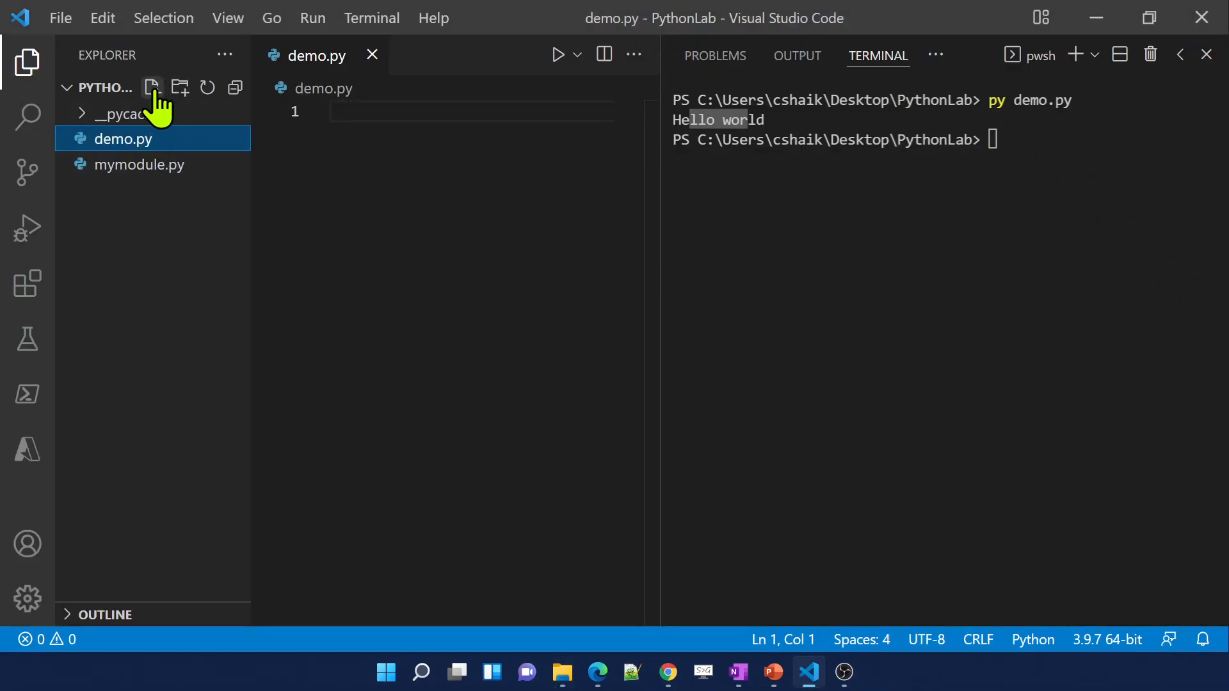
{"action": "left_click", "coordinate": [151, 87]}
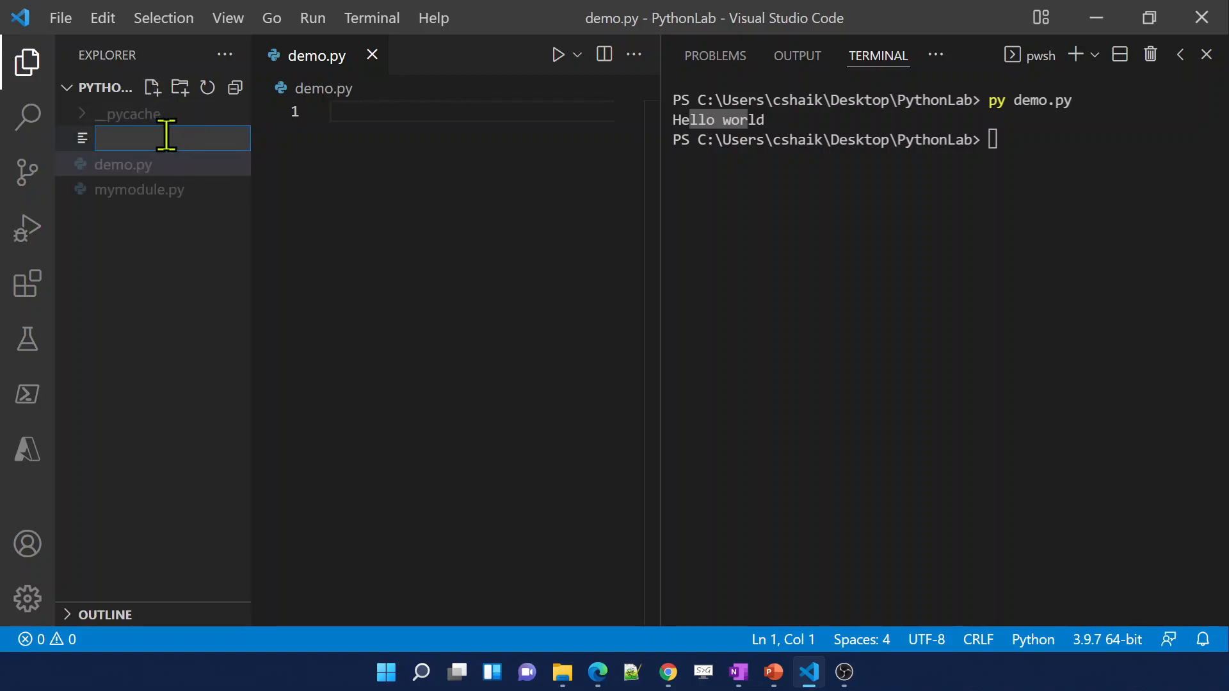
{"action": "type", "text": "samplefile.txt"}
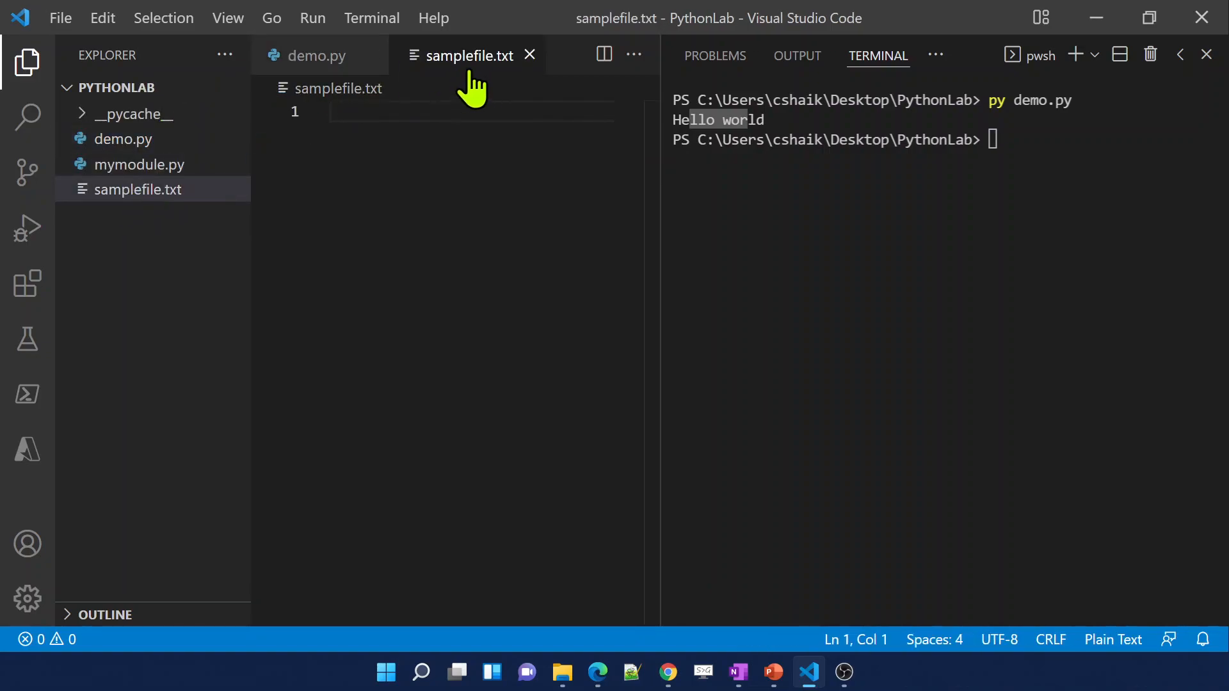
Write hello world as the content of samplefile.txt
{"action": "left_click", "coordinate": [353, 110]}
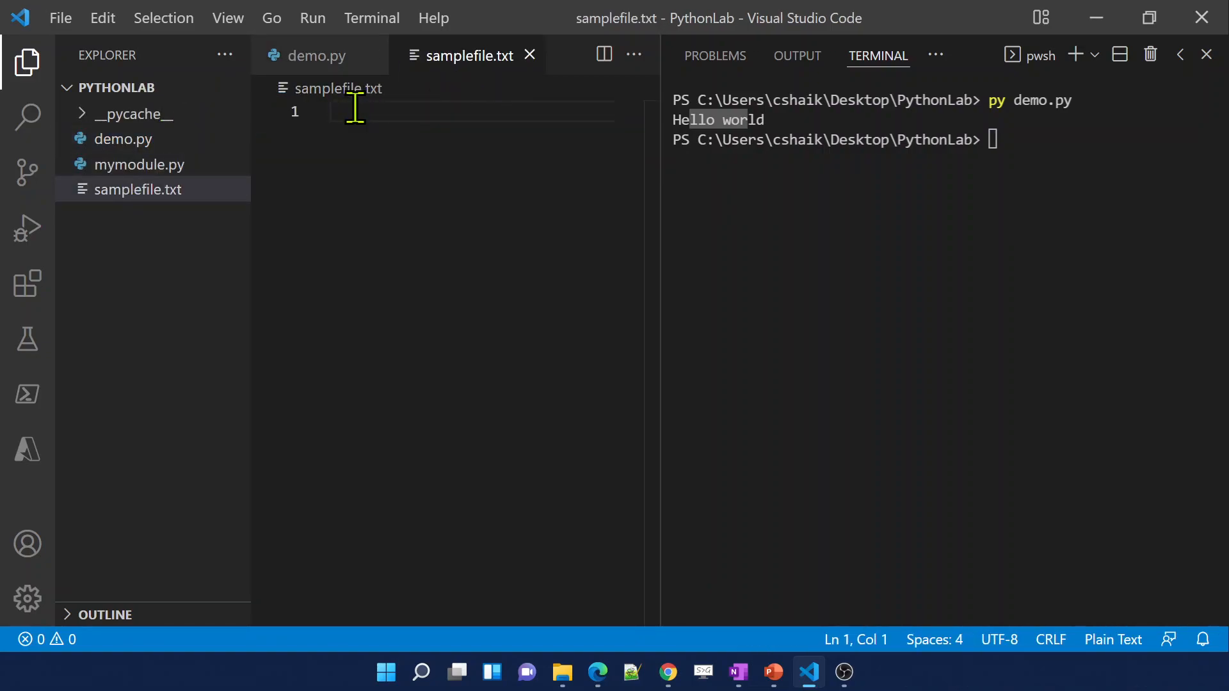
{"action": "type", "text": "hello wor"}
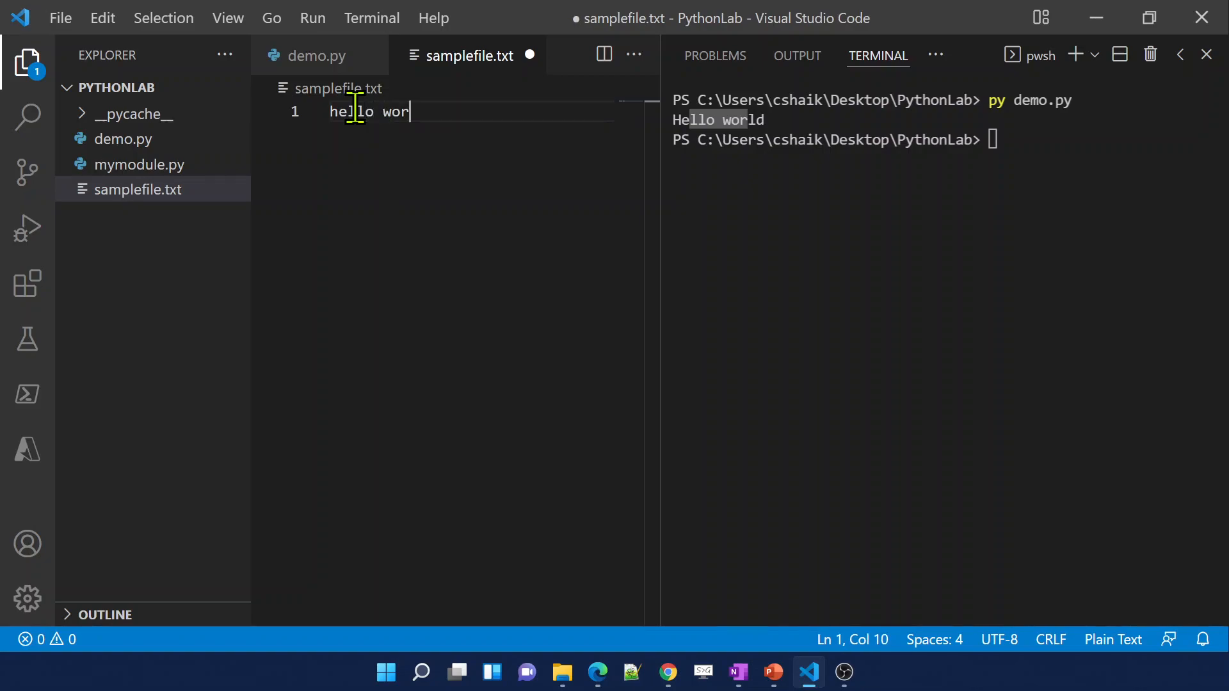
{"action": "type", "text": "ld"}
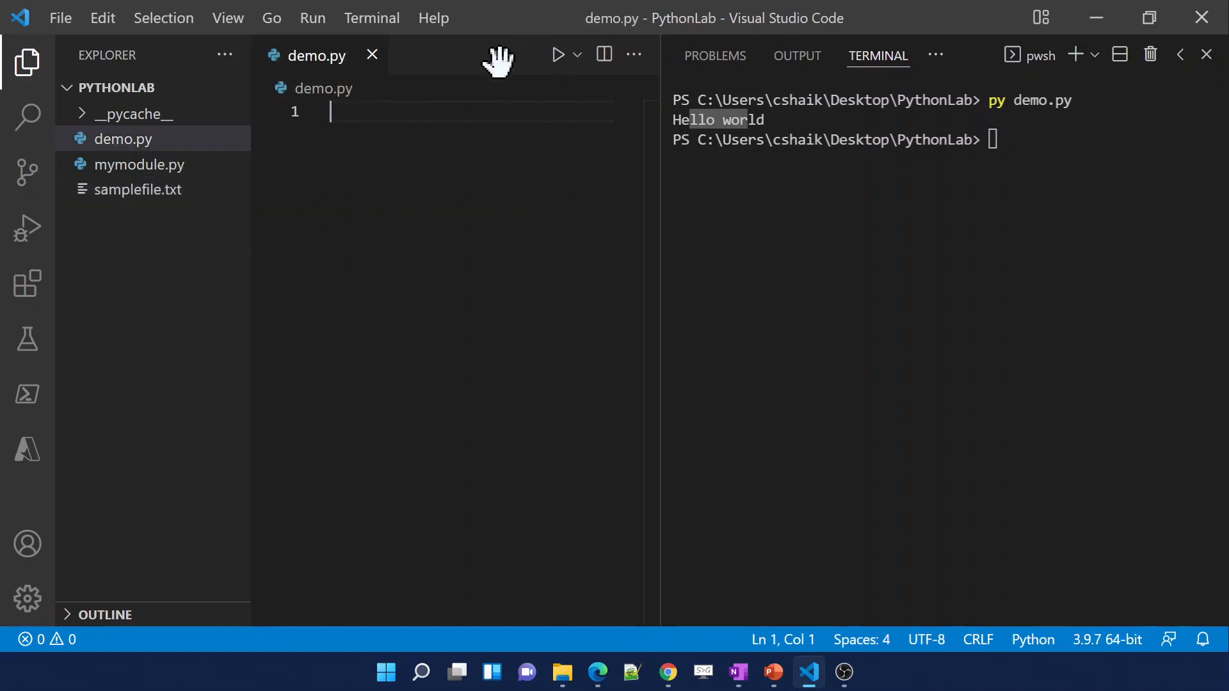
{"action": "mouse_move", "coordinate": [320, 327]}
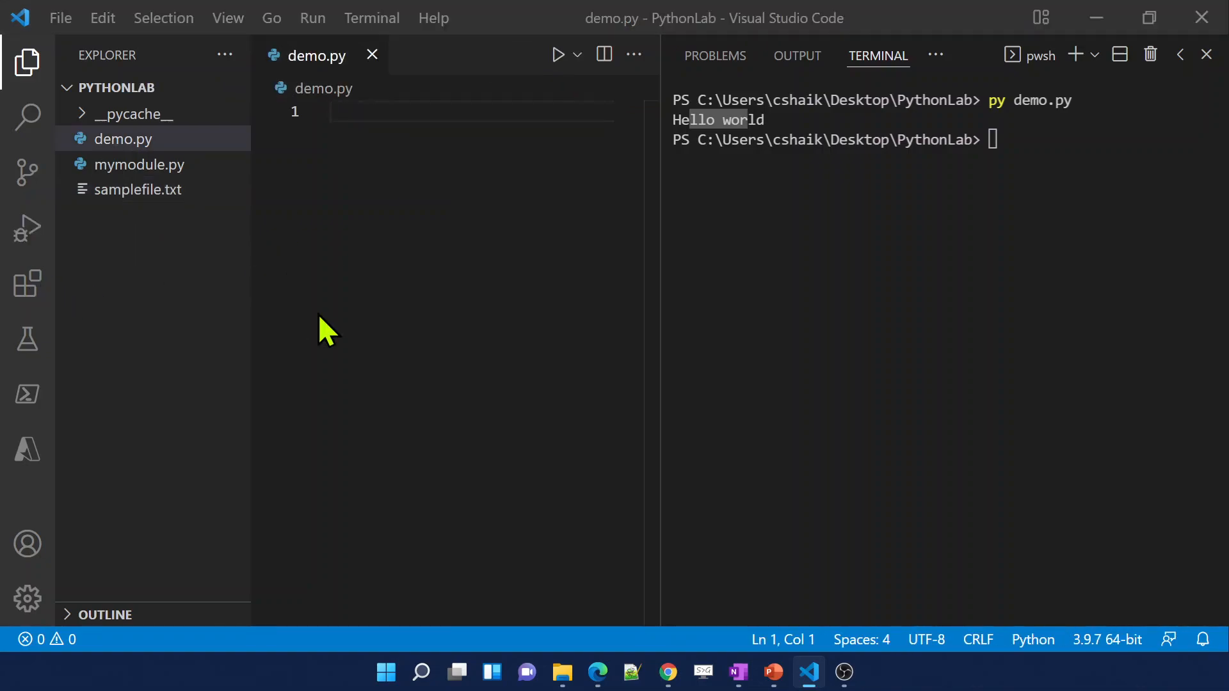
Hide the Explorer and write an open('') call with empty quotes on line 1 of demo.py
{"action": "left_click", "coordinate": [563, 672]}
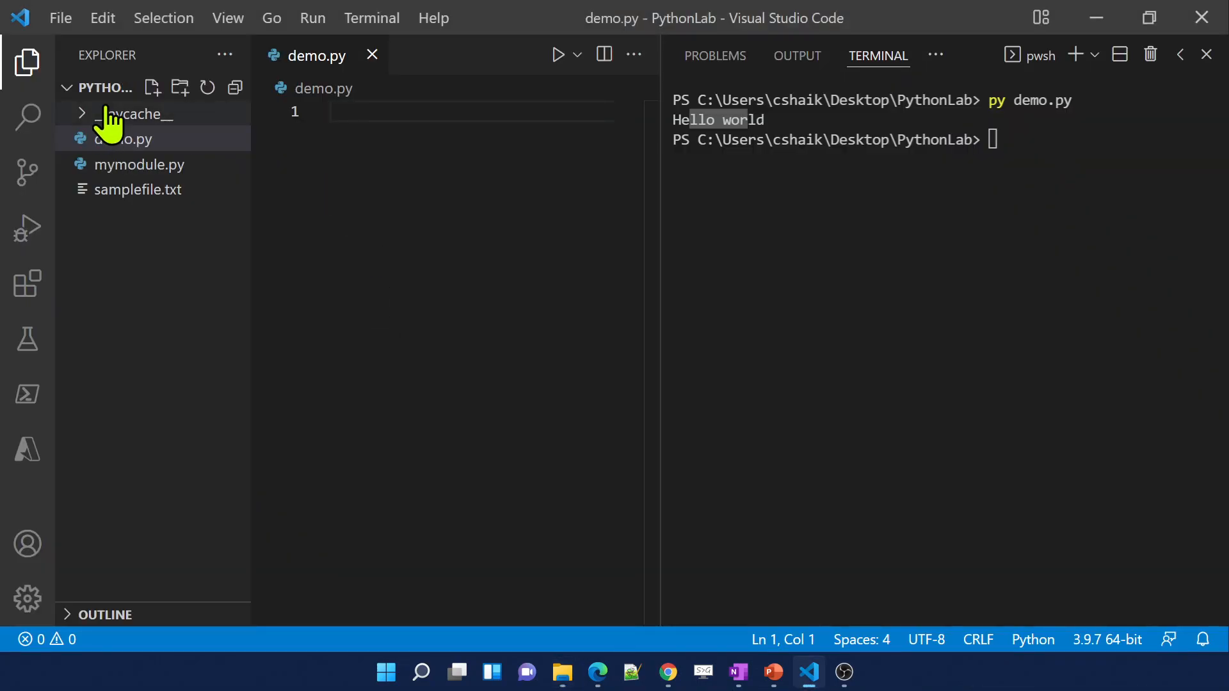
{"action": "mouse_move", "coordinate": [297, 192]}
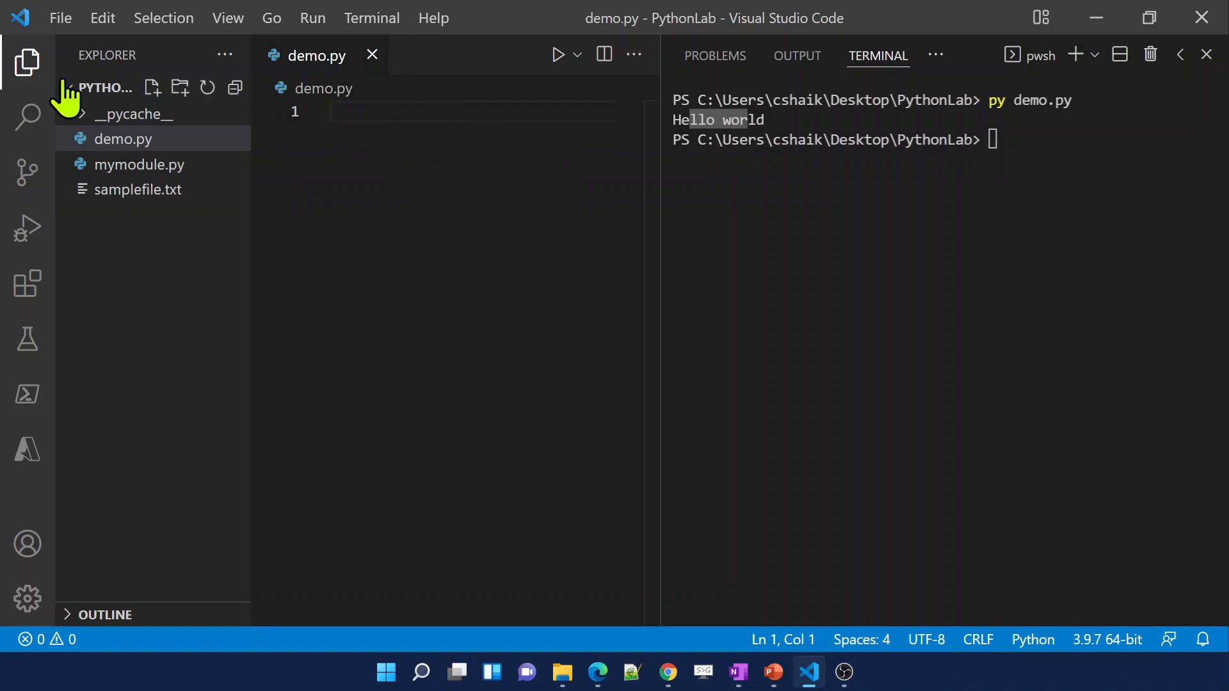
{"action": "left_click", "coordinate": [26, 60]}
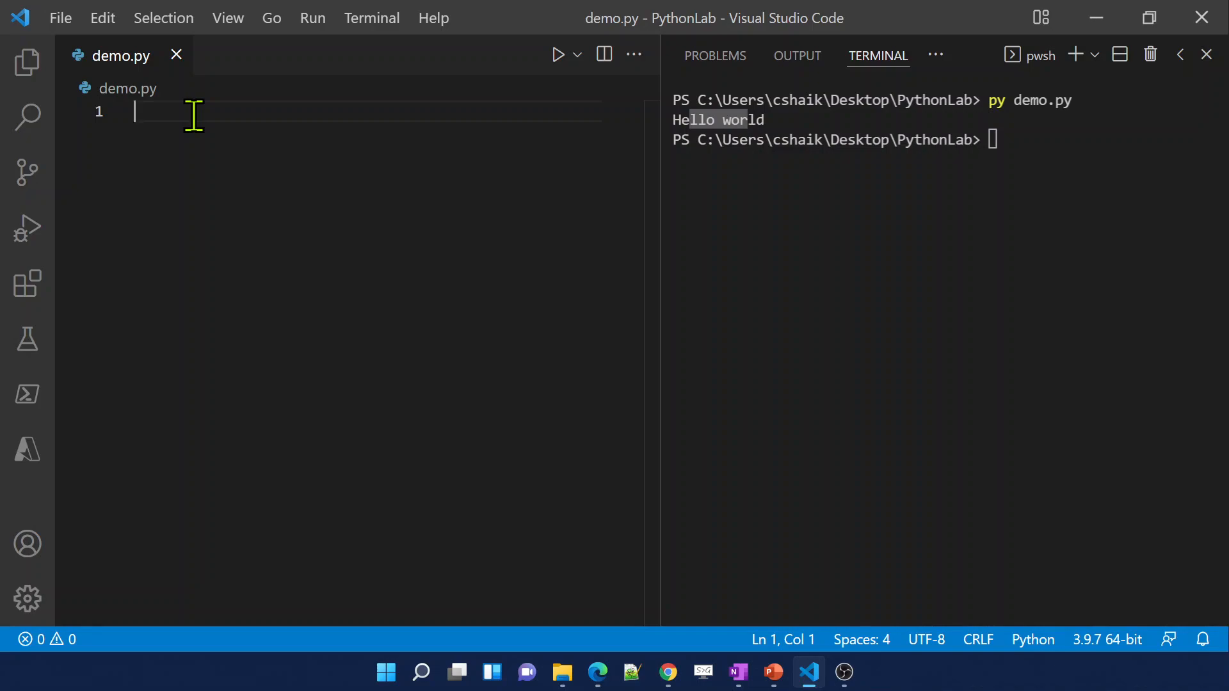
{"action": "type", "text": "o"}
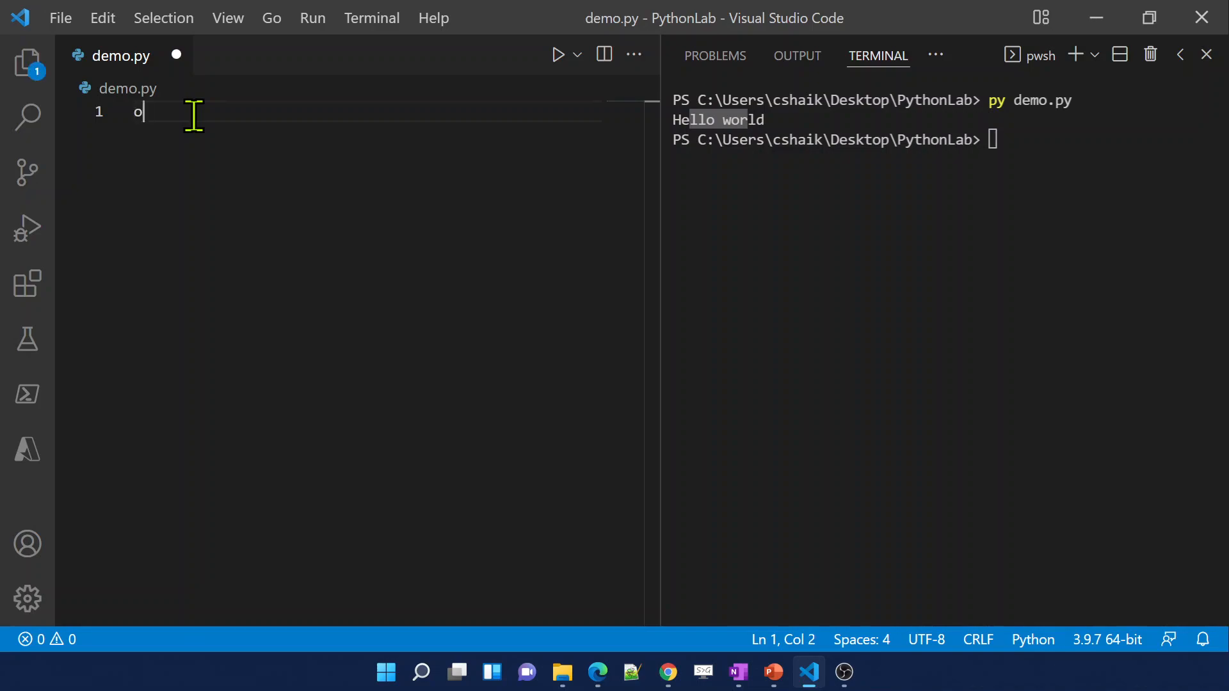
{"action": "type", "text": "pen("}
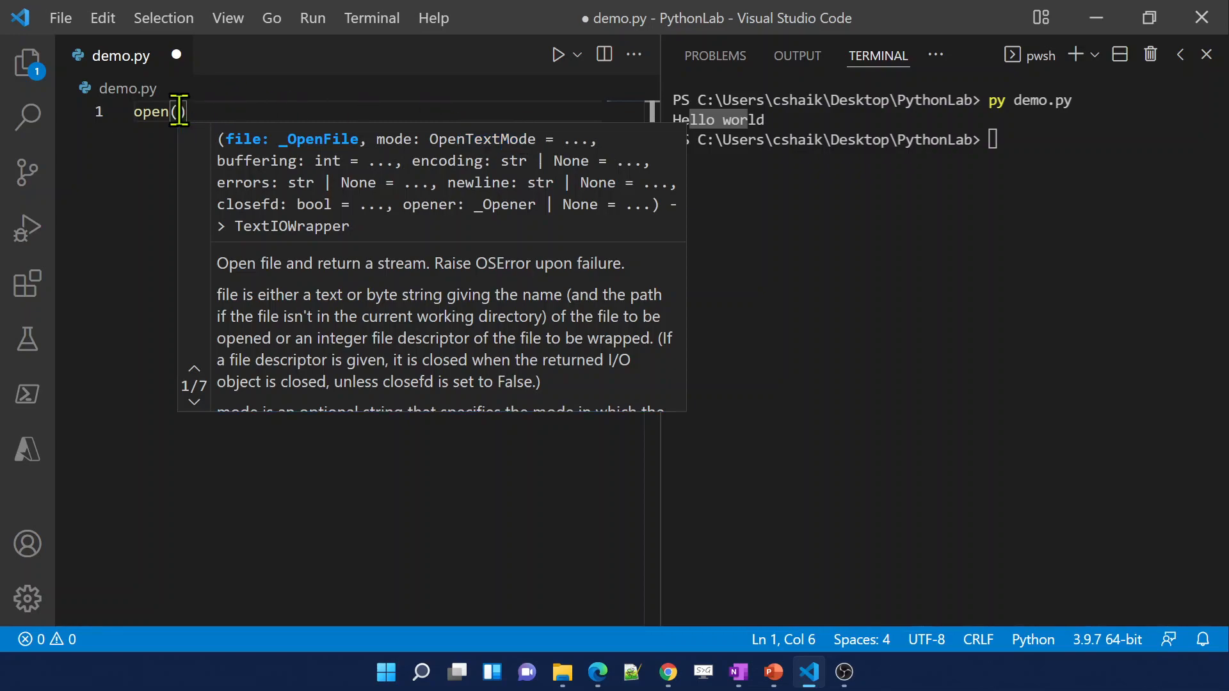
{"action": "type", "text": "''"}
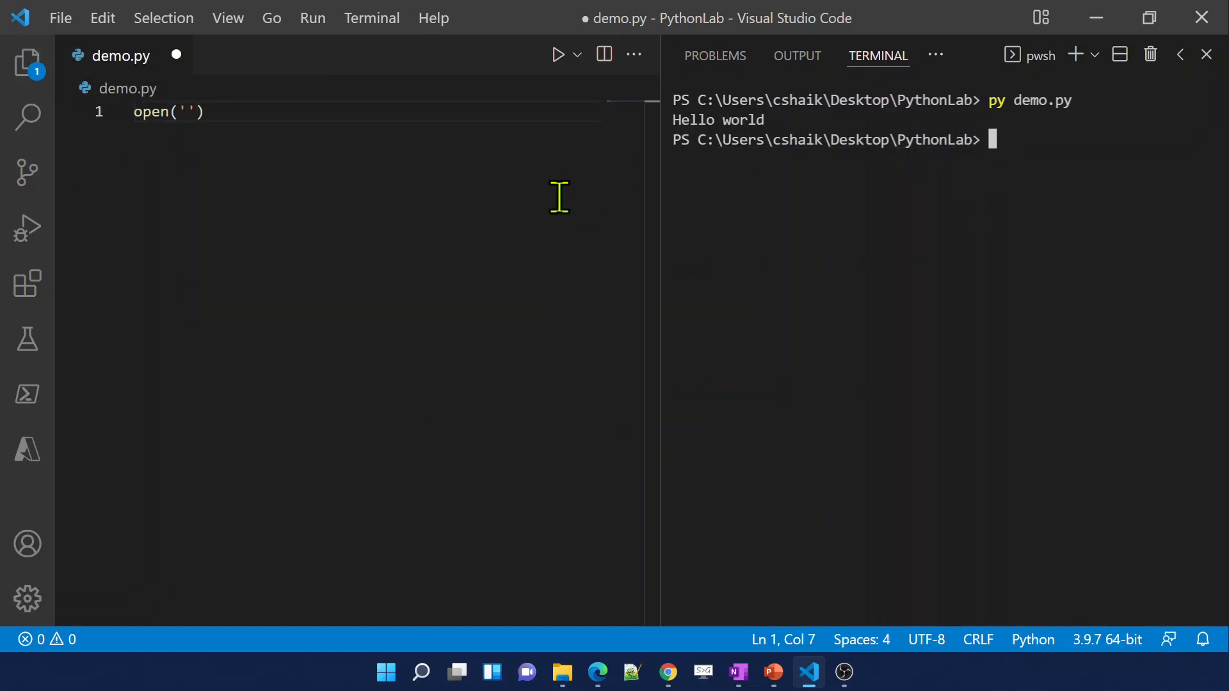
Fill the file name samplefile.txt into the open call, checking it in the Explorer
{"action": "left_click", "coordinate": [24, 56]}
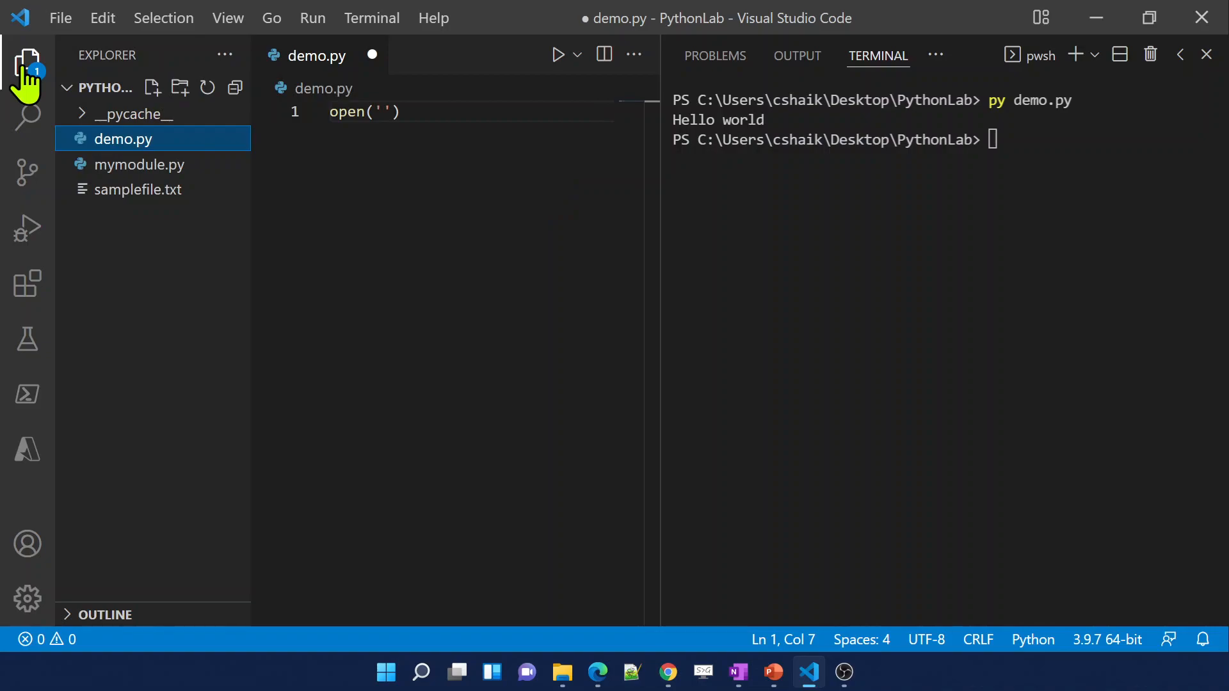
{"action": "mouse_move", "coordinate": [400, 136]}
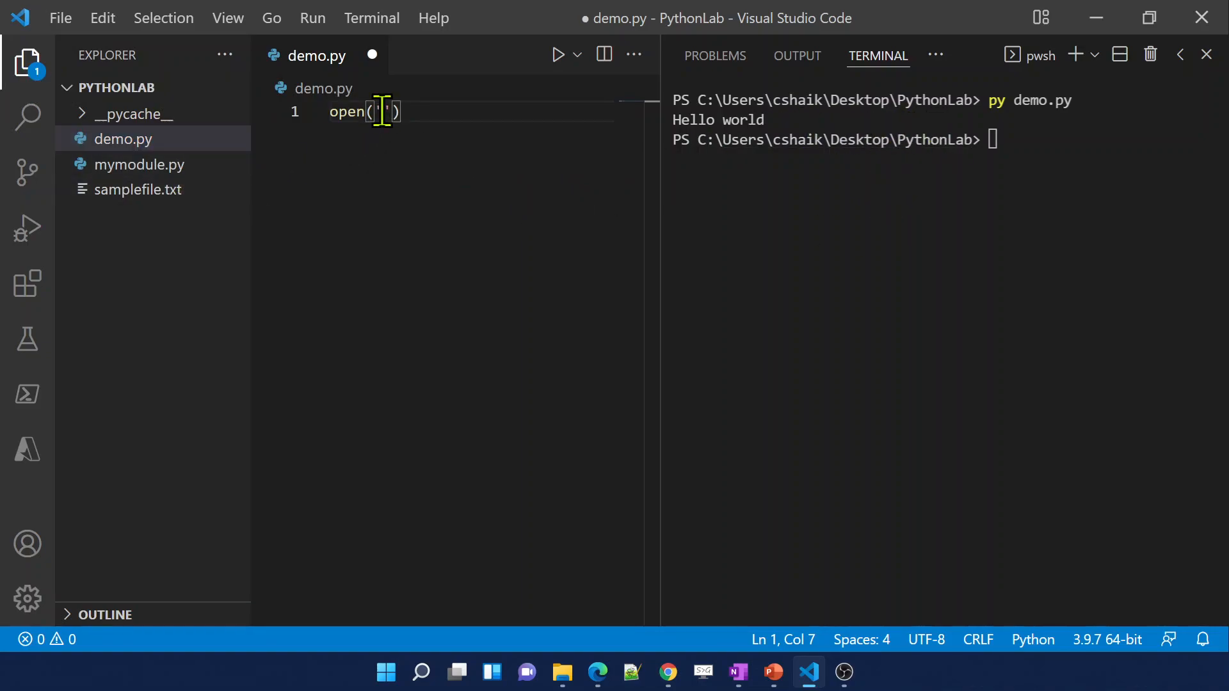
{"action": "type", "text": "samplefile.txt"}
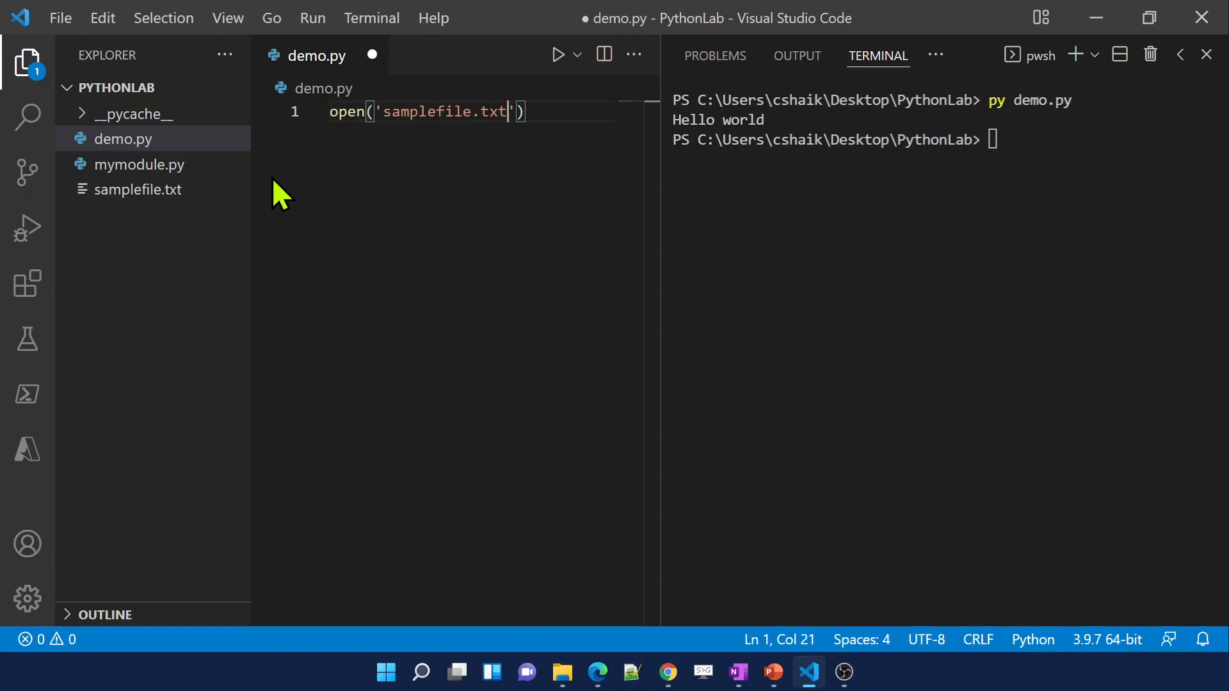
{"action": "left_click", "coordinate": [24, 58]}
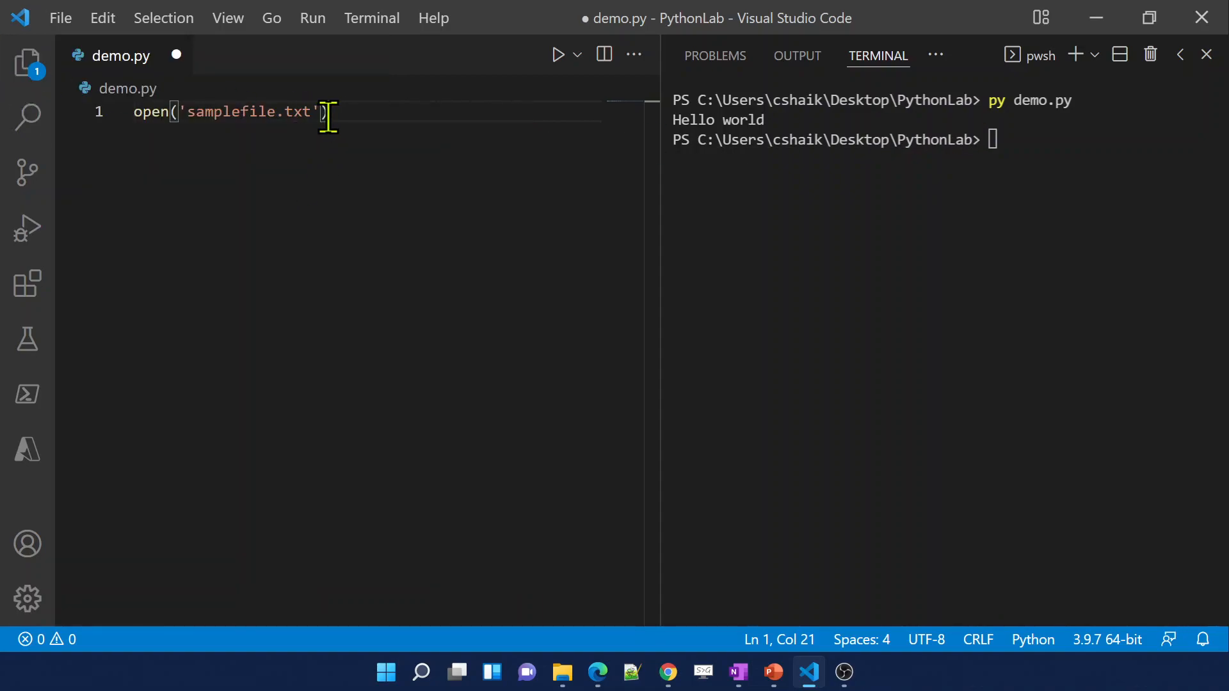
Try an 'r' mode argument, remove it, leaving open('samplefile.txt'), and save demo.py
{"action": "type", "text": ","}
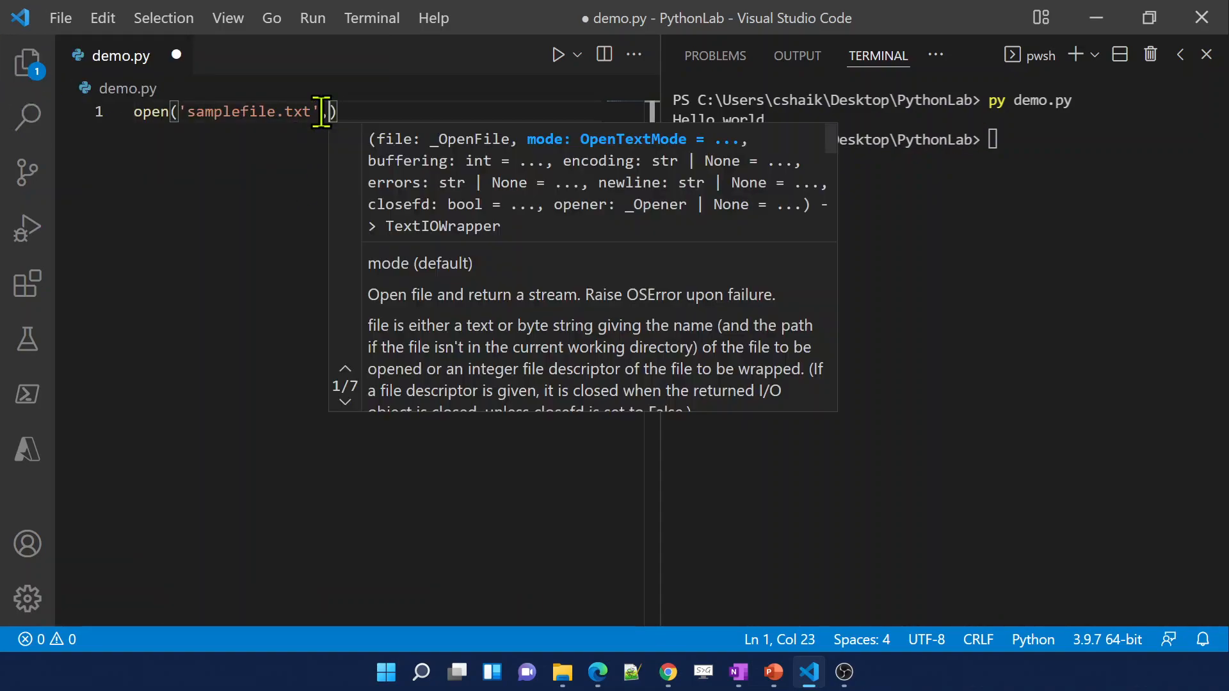
{"action": "type", "text": ",'r'"}
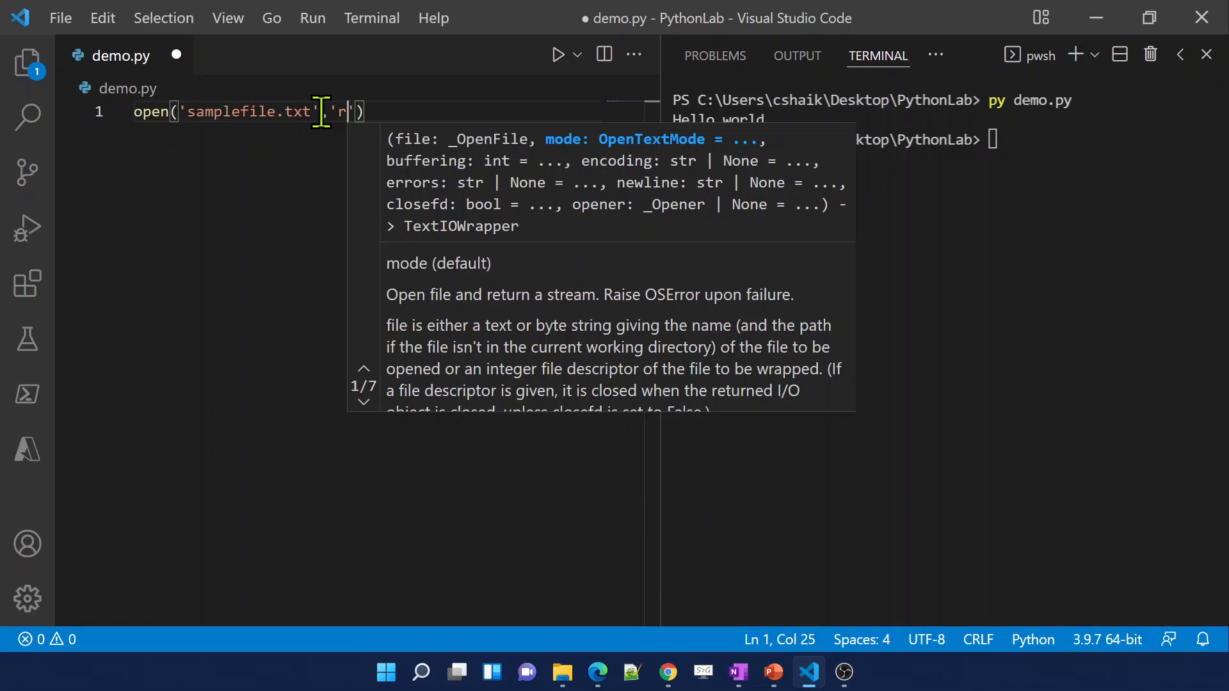
{"action": "type", "text": "t"}
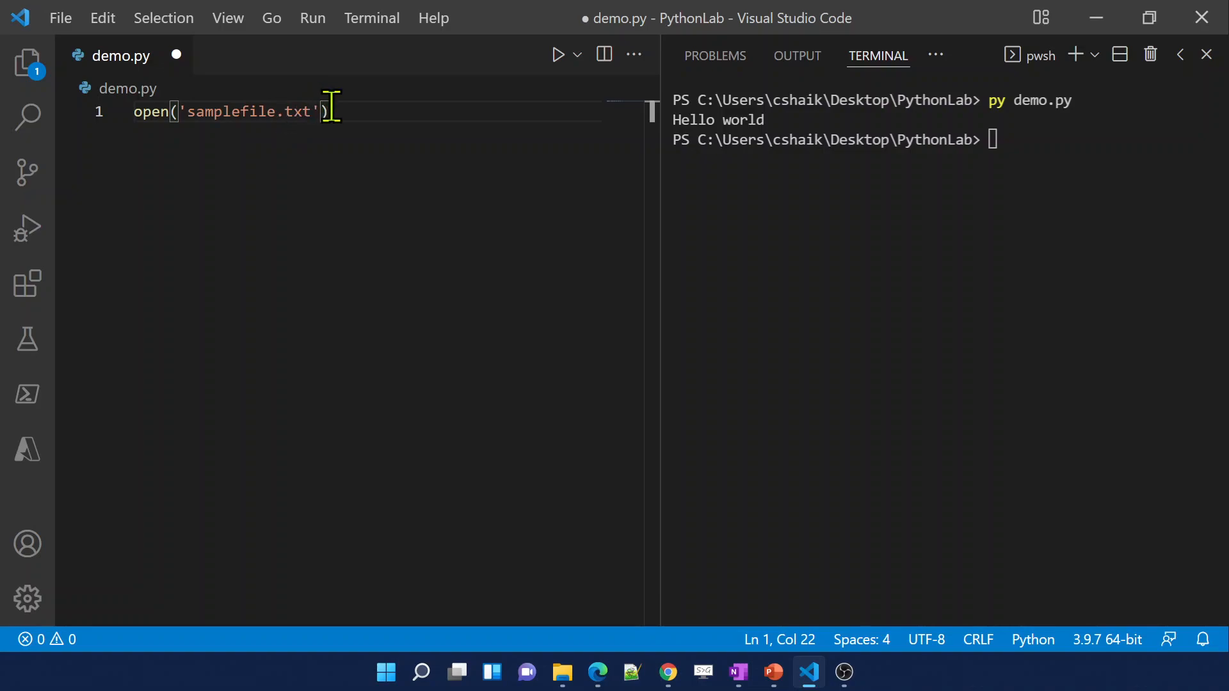
{"action": "key", "text": "Ctrl+s"}
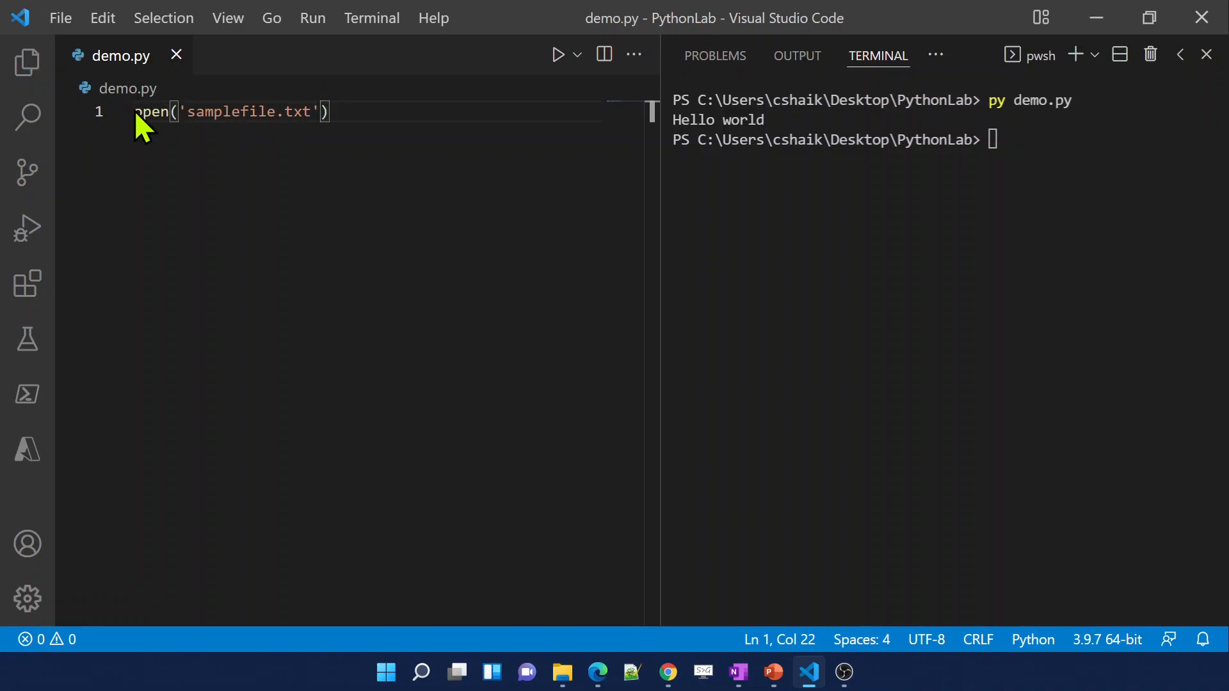
{"action": "mouse_move", "coordinate": [147, 111]}
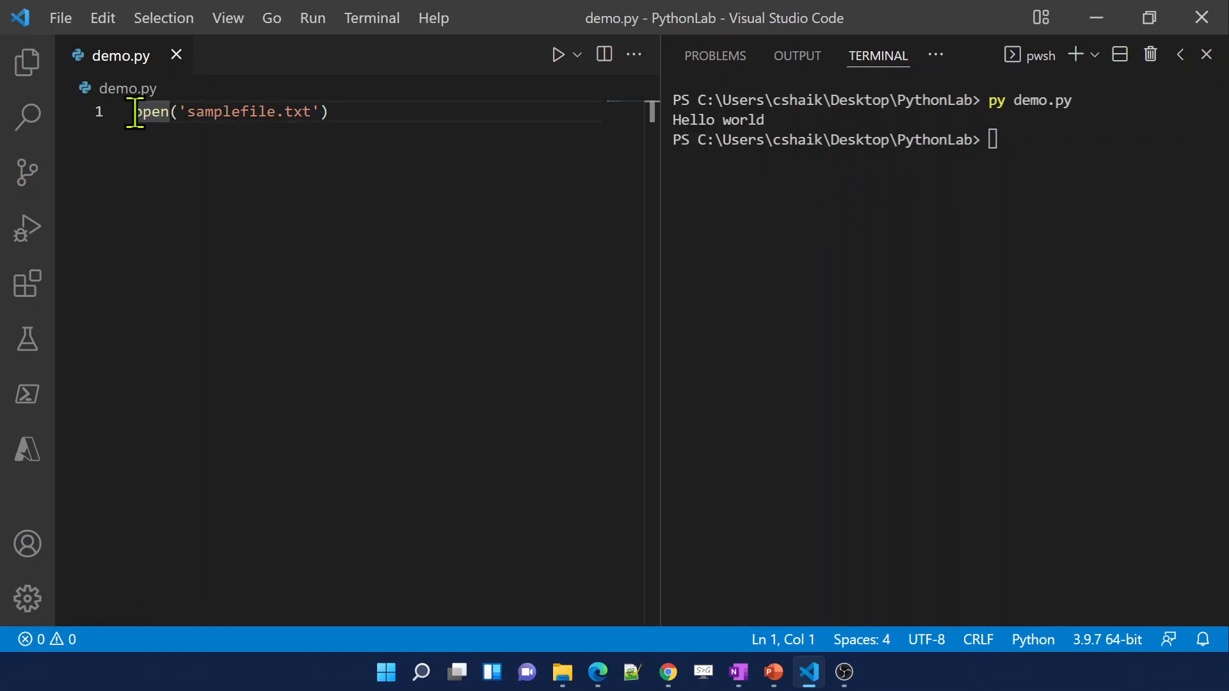
Assign the open call to a variable: myFile = open('samplefile.txt')
{"action": "type", "text": "myFile ="}
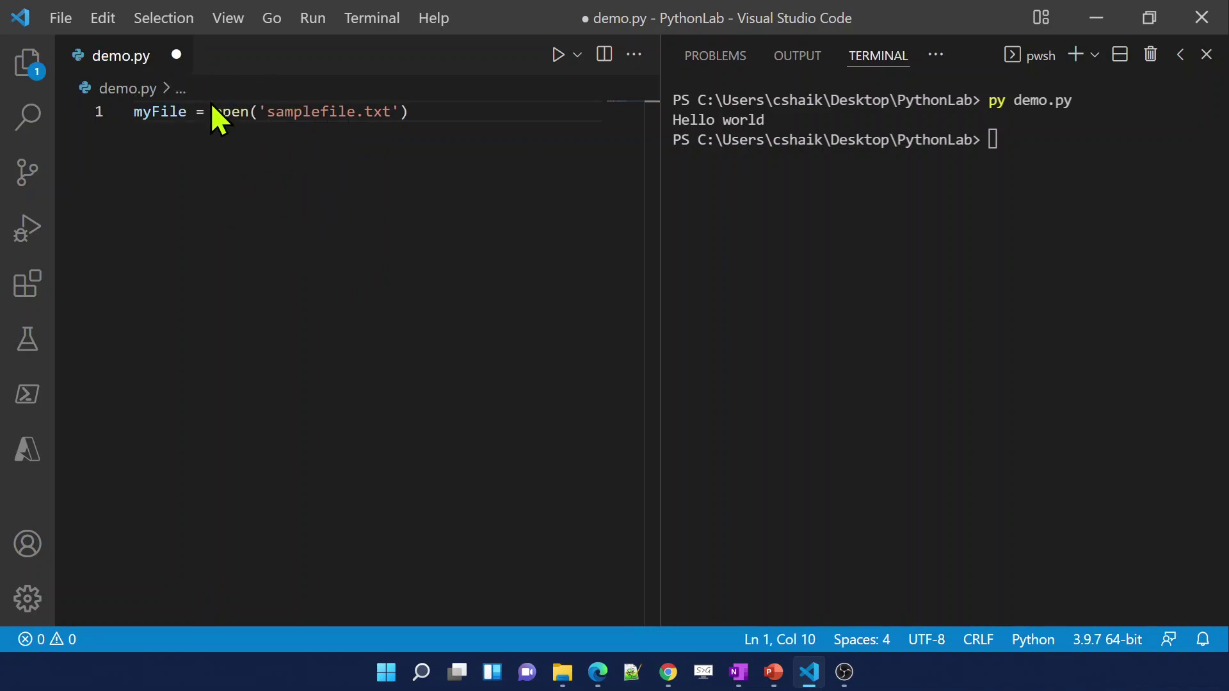
{"action": "left_click_drag", "start_coordinate": [213, 111], "coordinate": [407, 111]}
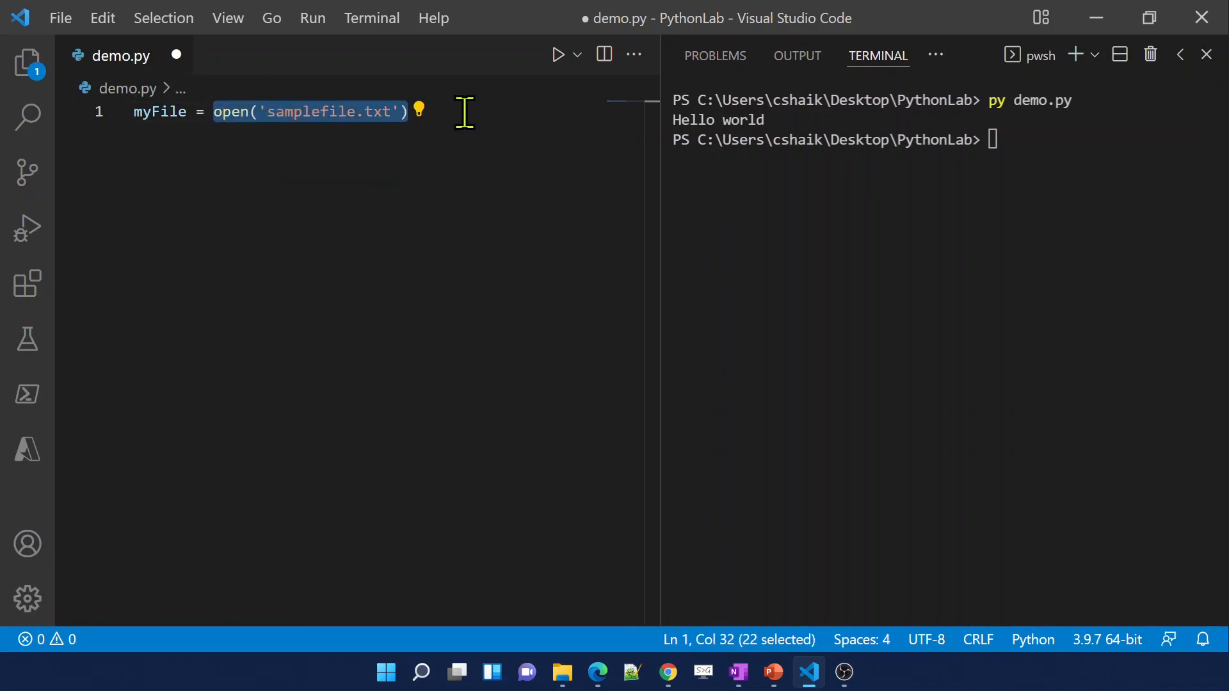
{"action": "key", "text": "Enter"}
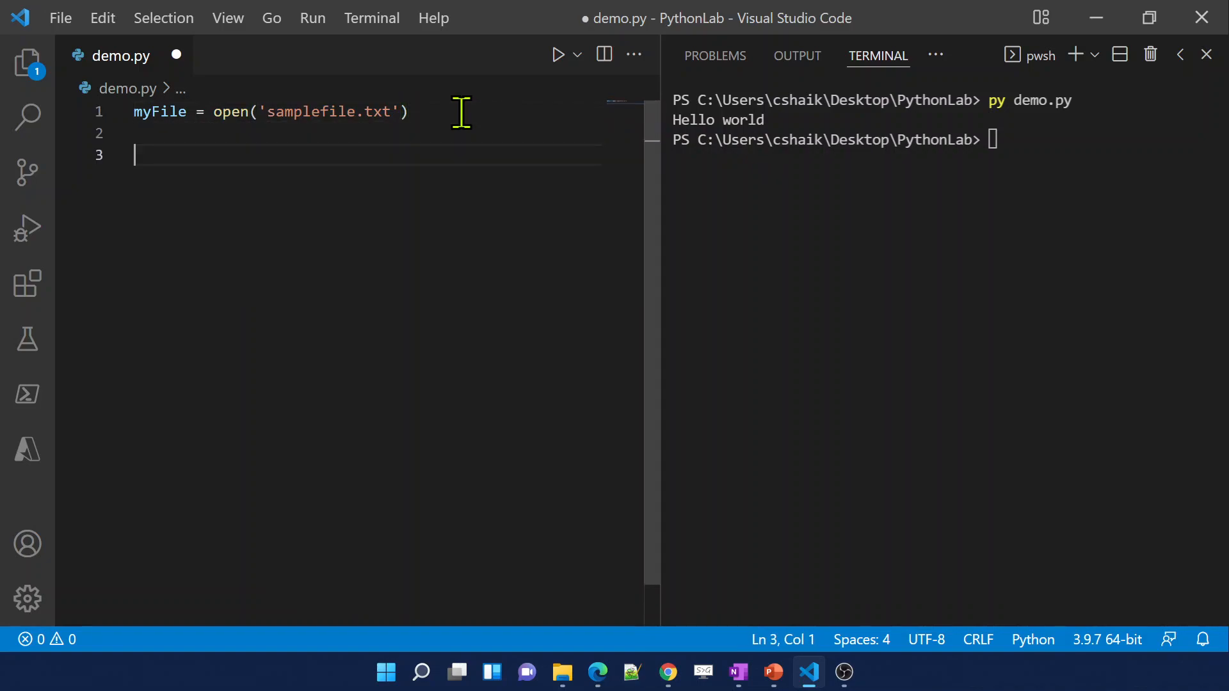
Add myFile.read() on line 3 and give open the 'r' read-mode argument
{"action": "type", "text": "myFil"}
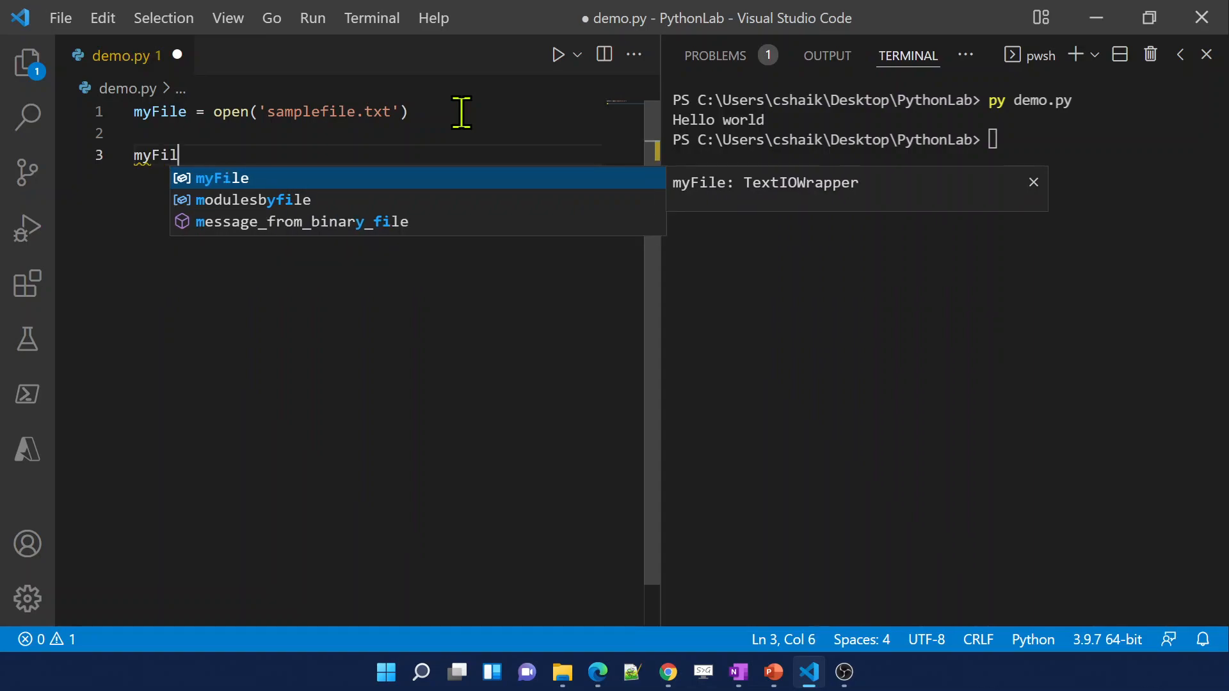
{"action": "type", "text": "e.re"}
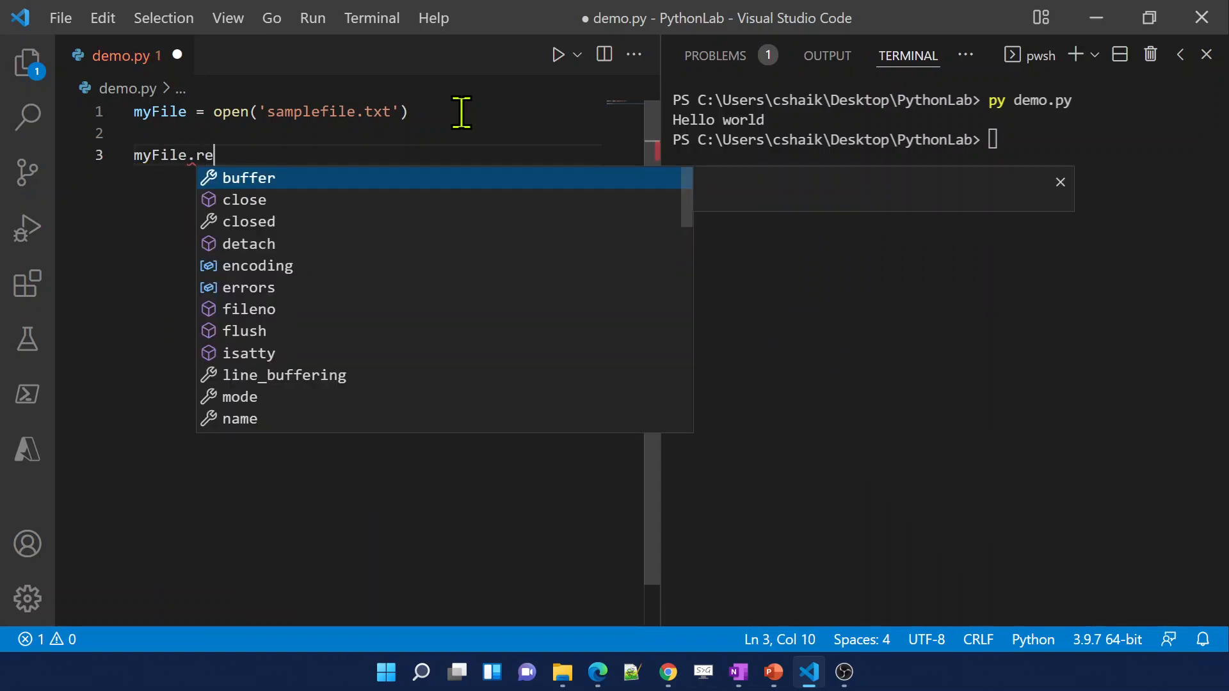
{"action": "type", "text": "ad"}
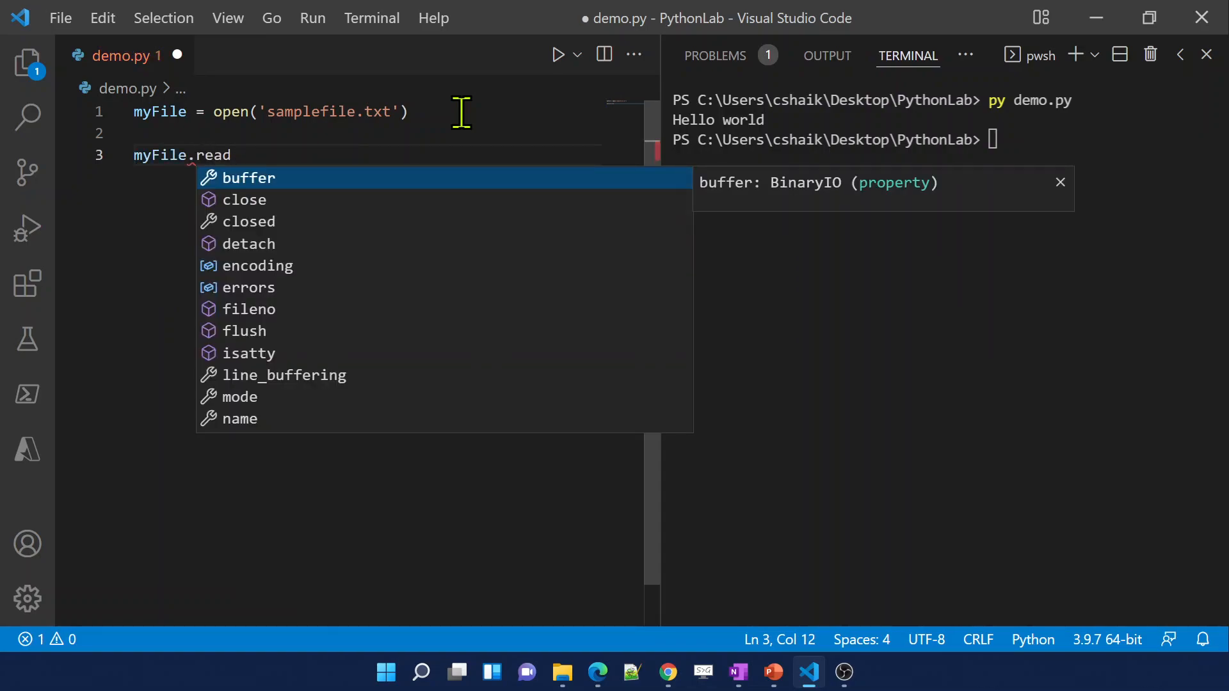
{"action": "type", "text": "("}
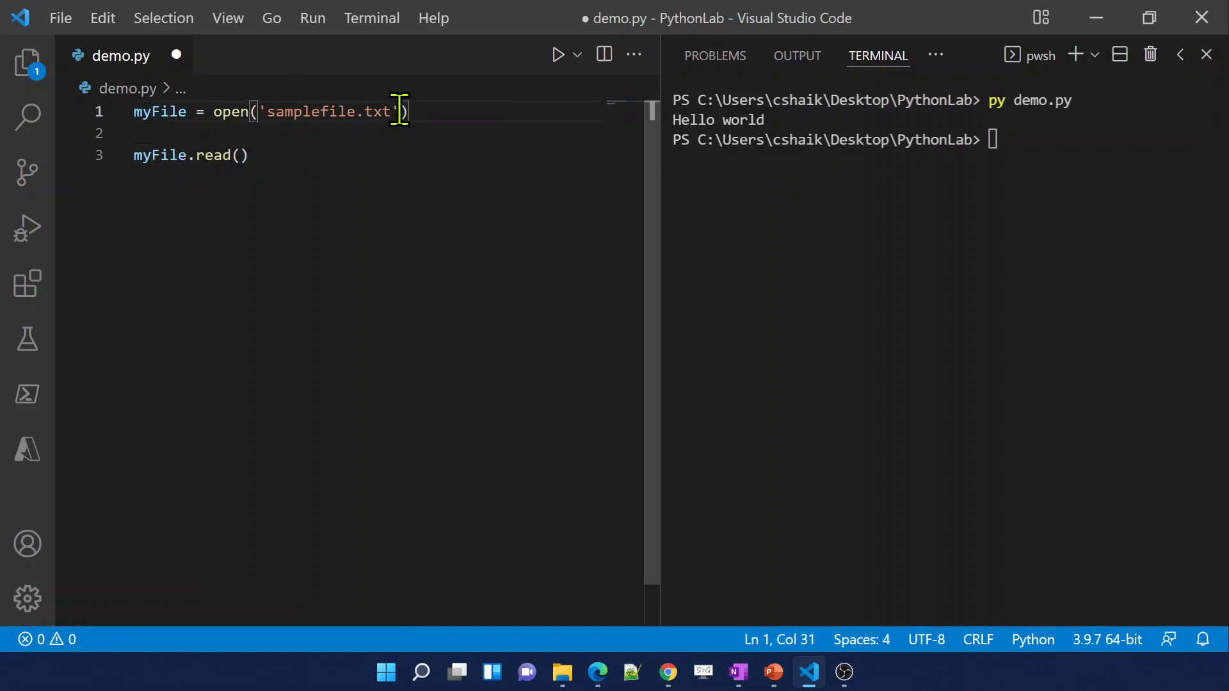
{"action": "type", "text": ",''"}
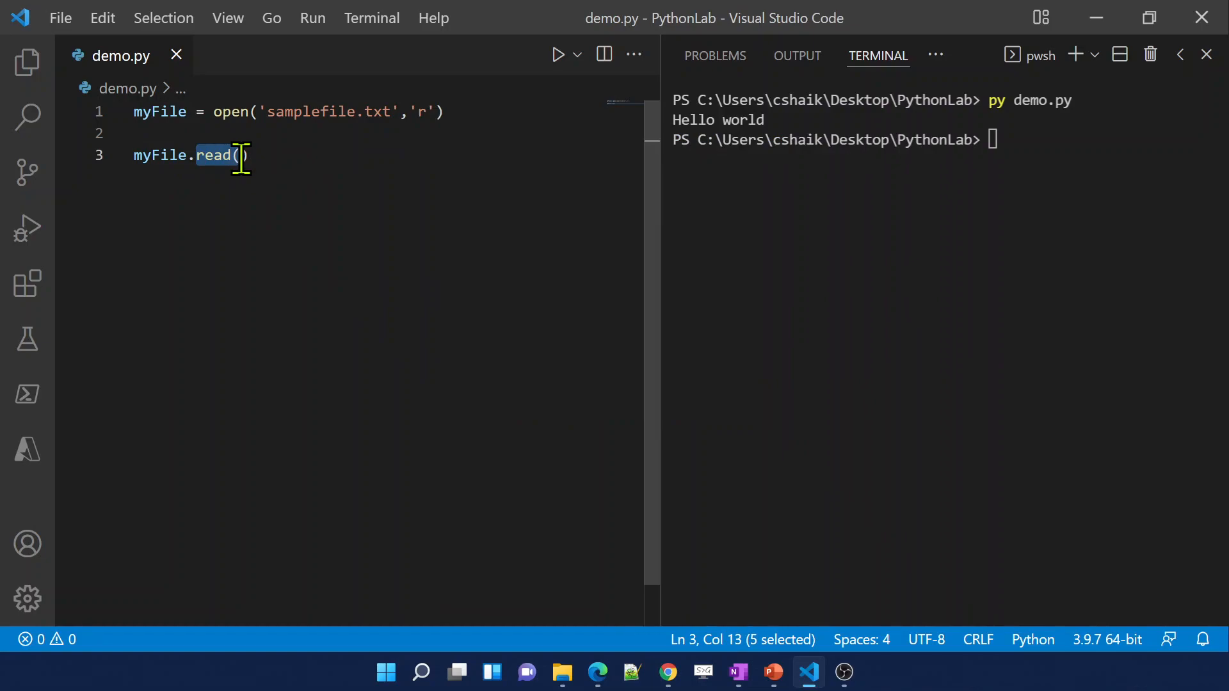
{"action": "mouse_move", "coordinate": [22, 60]}
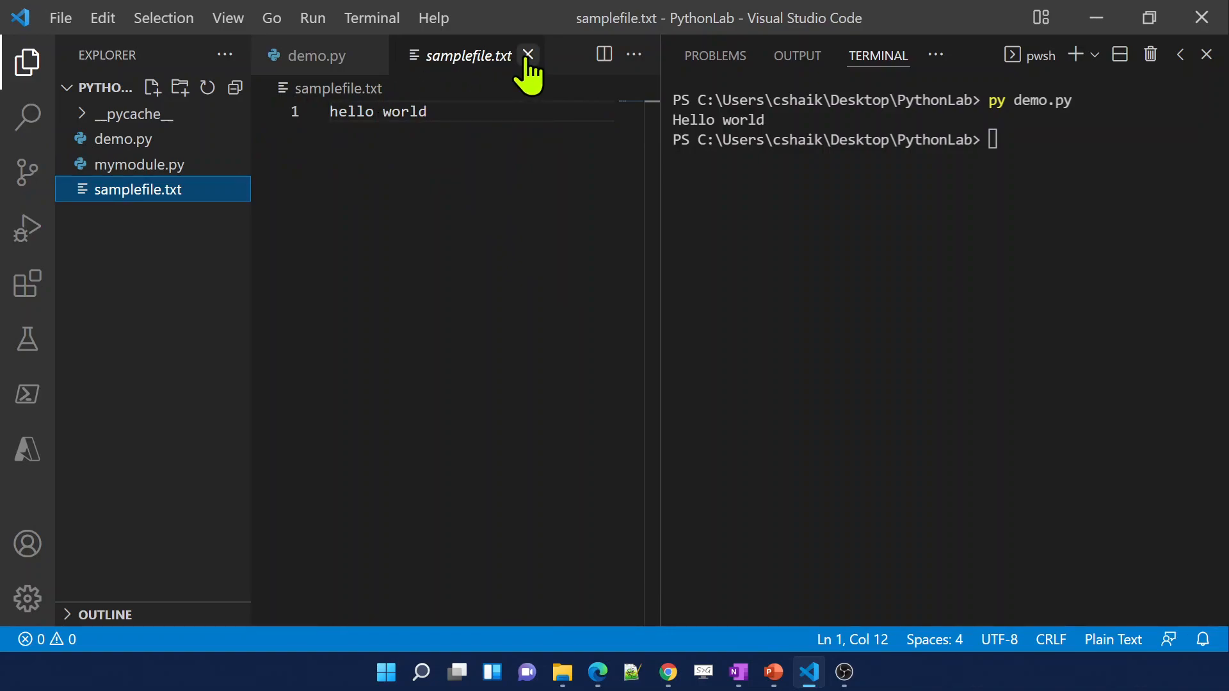
Close samplefile.txt and wrap the read call in print(), with py demo.py ready in the terminal
{"action": "left_click", "coordinate": [528, 54]}
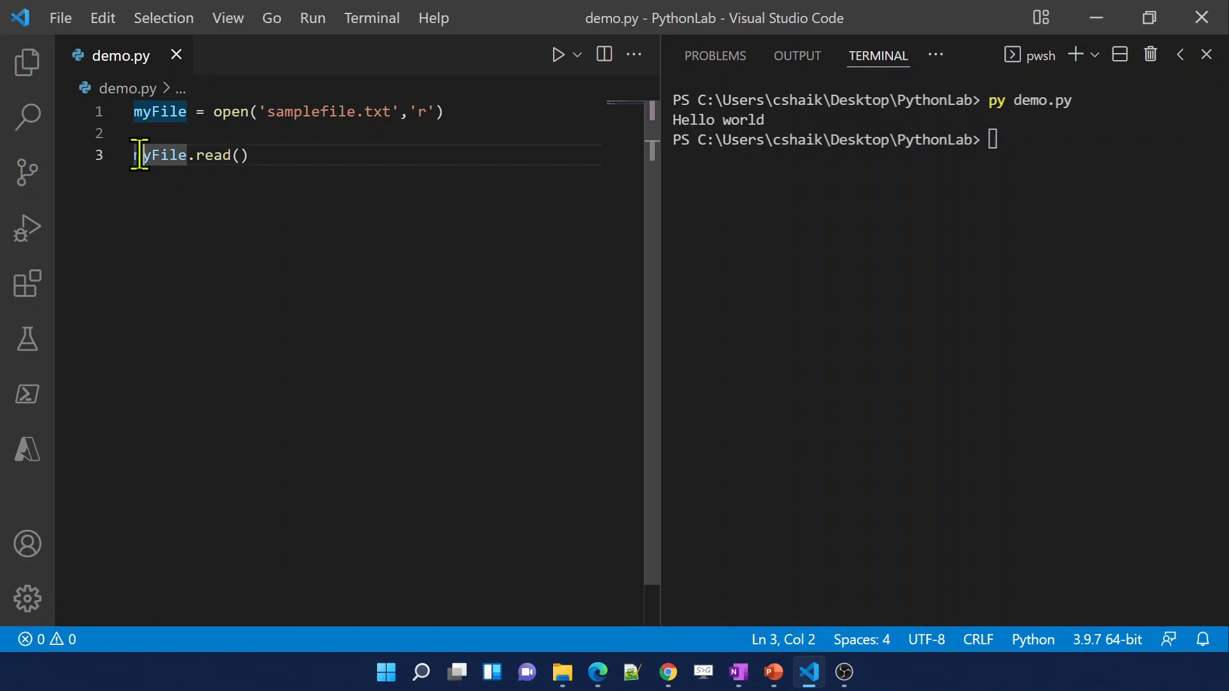
{"action": "type", "text": "rint("}
{"action": "left_click", "coordinate": [945, 139]}
{"action": "type", "text": "py demo.py"}
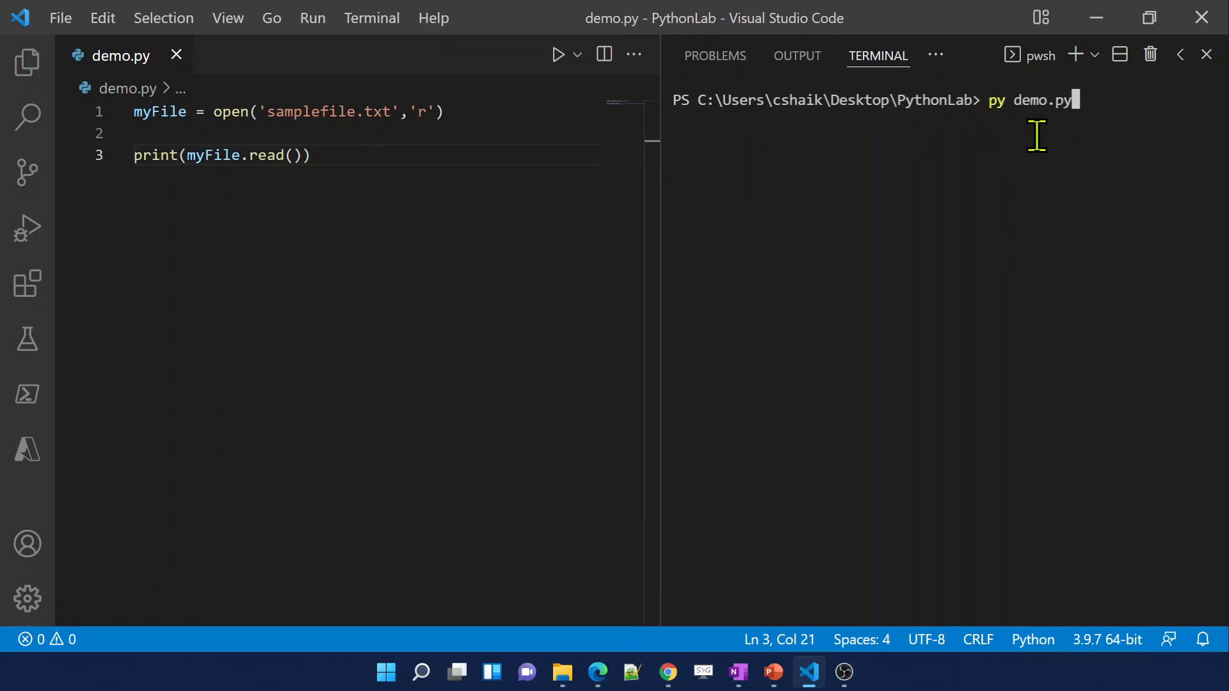
Run py demo.py so the terminal prints hello world, highlighting the 'r' mode, open and print(read()) calls
{"action": "key", "text": "Enter"}
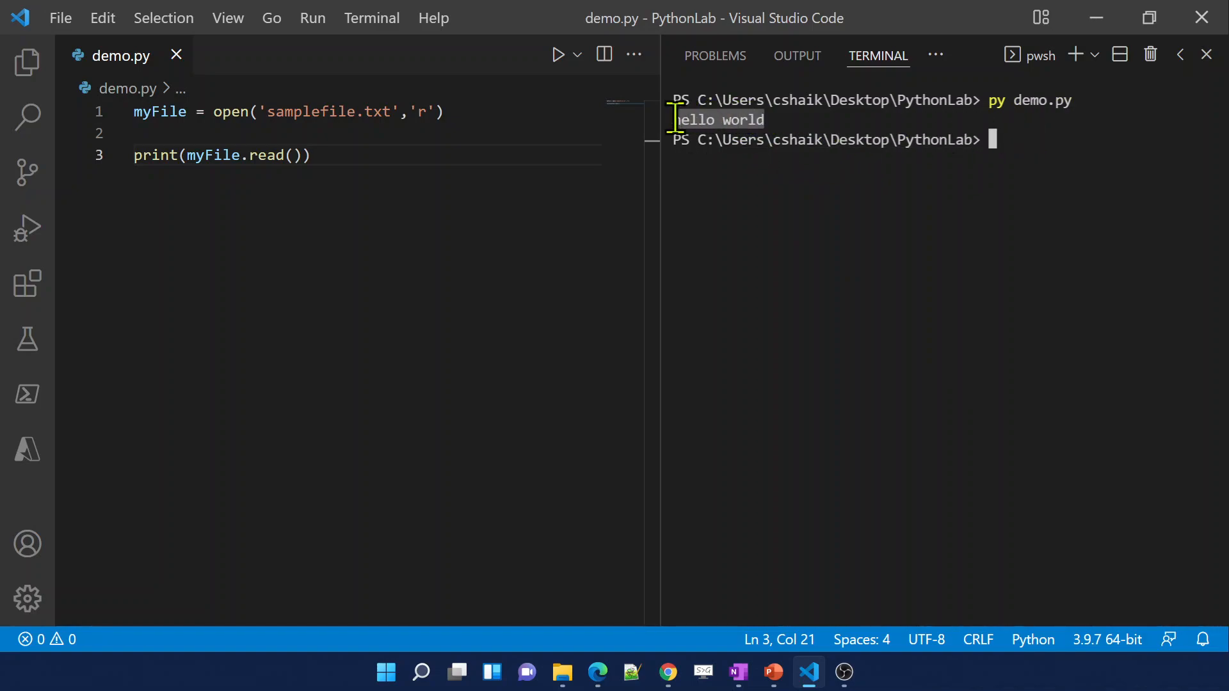
{"action": "double_click", "coordinate": [231, 111]}
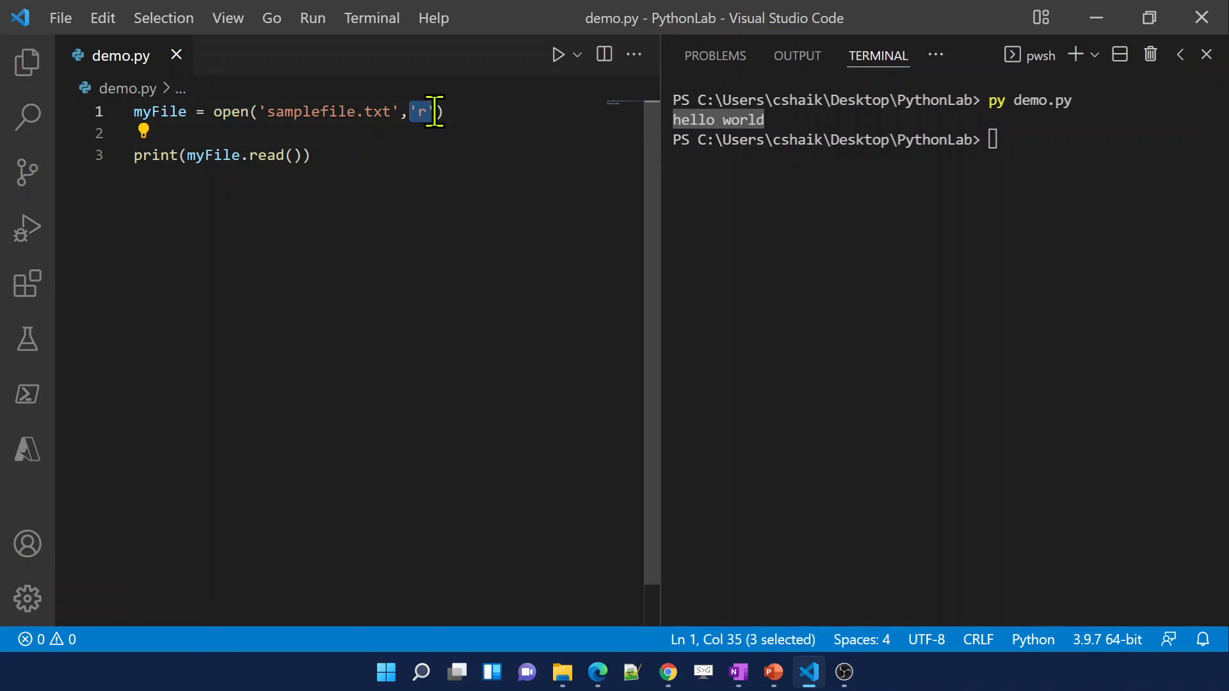
{"action": "left_click", "coordinate": [241, 155]}
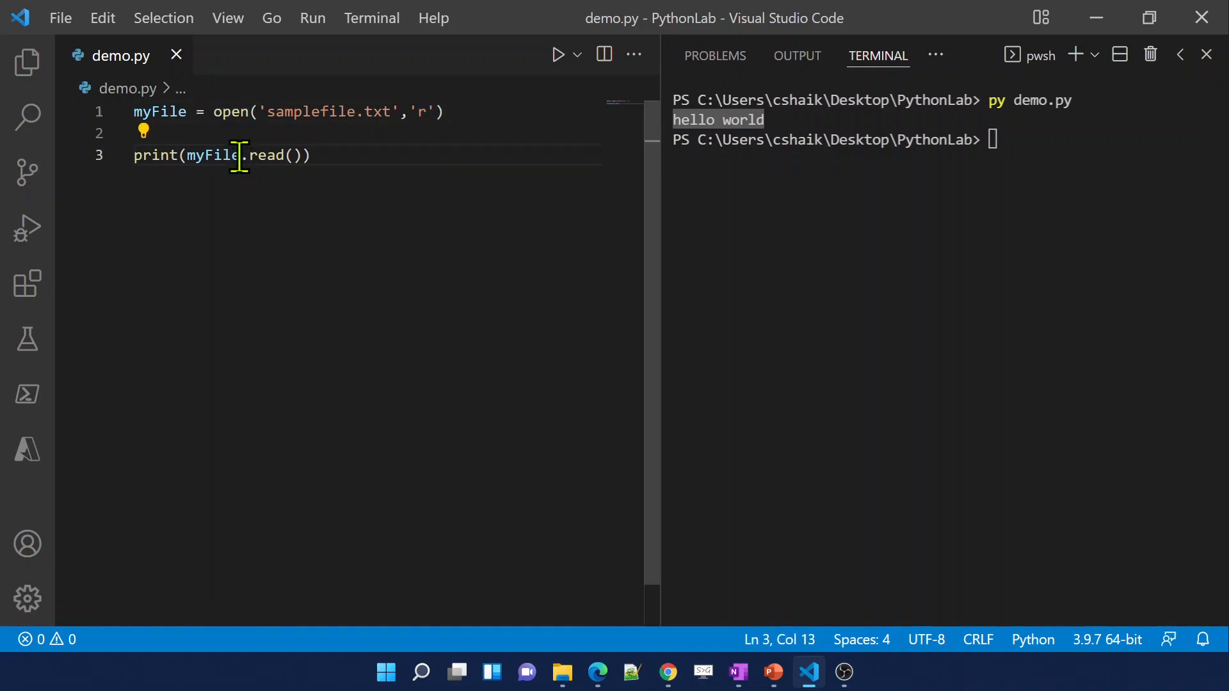
{"action": "left_click_drag", "start_coordinate": [244, 155], "coordinate": [303, 154]}
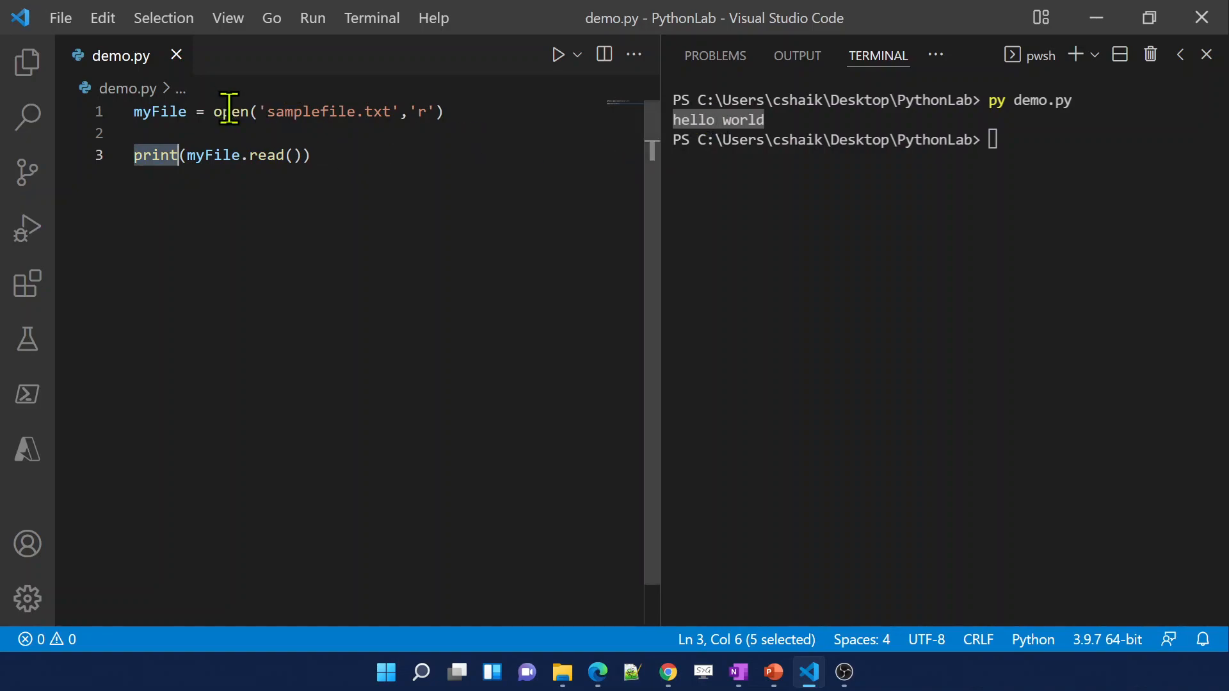
{"action": "double_click", "coordinate": [230, 111]}
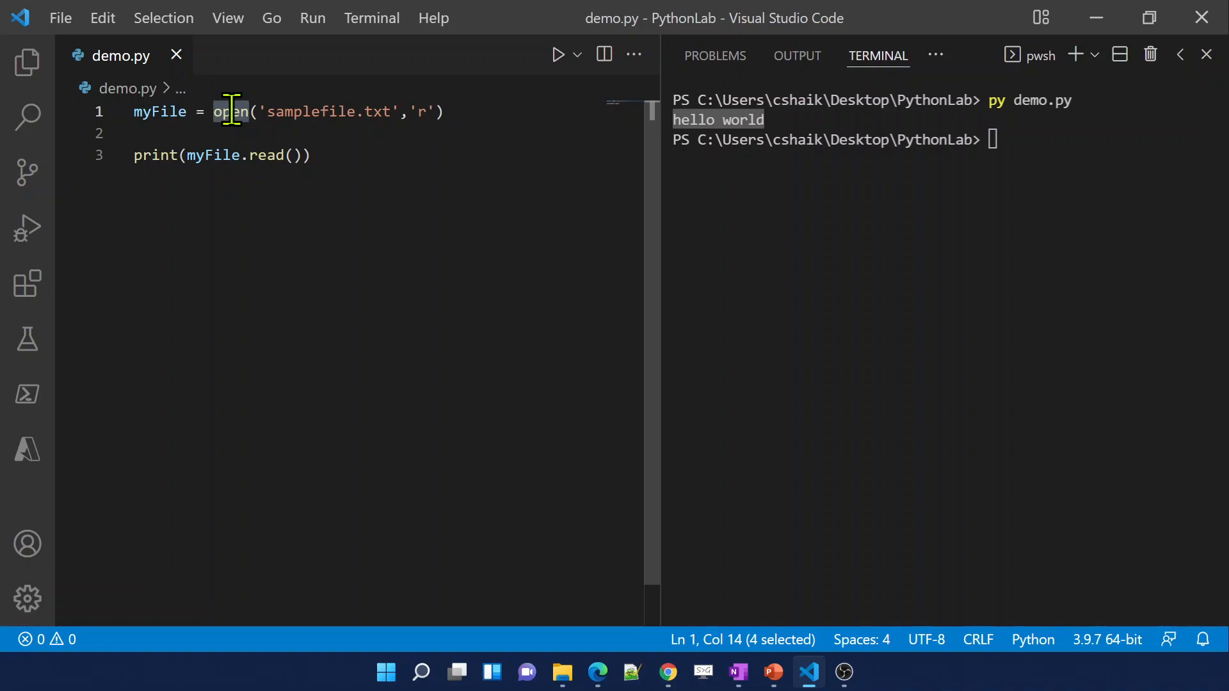
{"action": "mouse_move", "coordinate": [222, 155]}
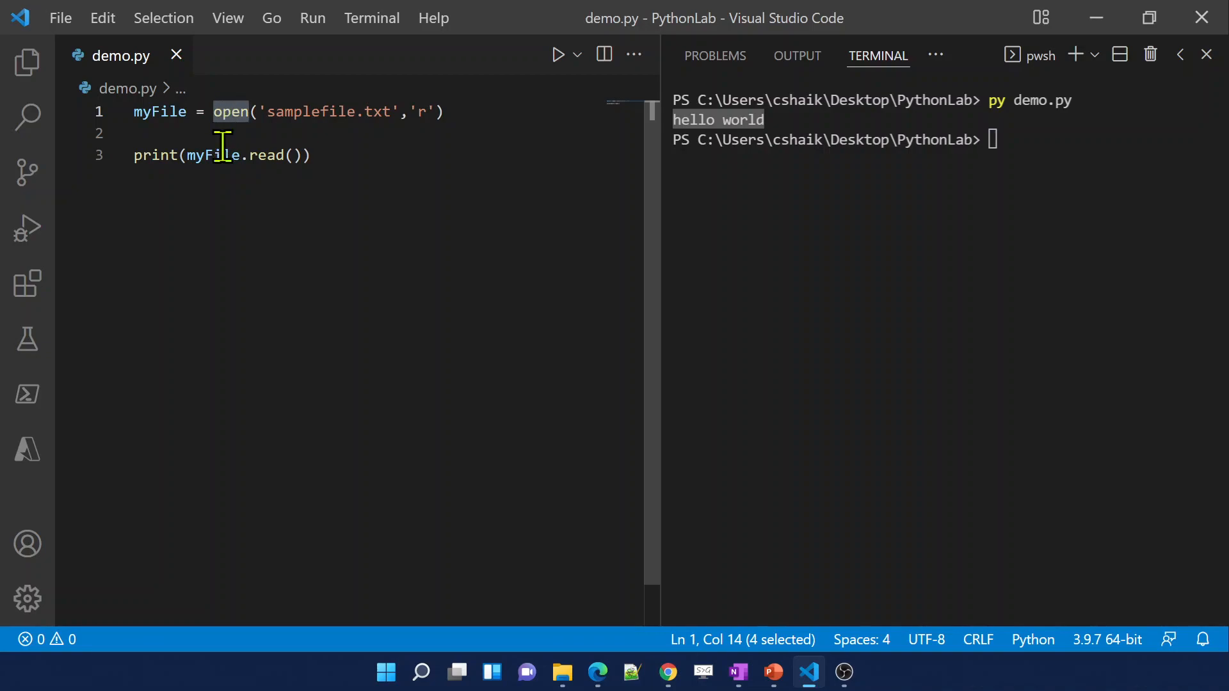
{"action": "left_click_drag", "start_coordinate": [236, 155], "coordinate": [309, 155]}
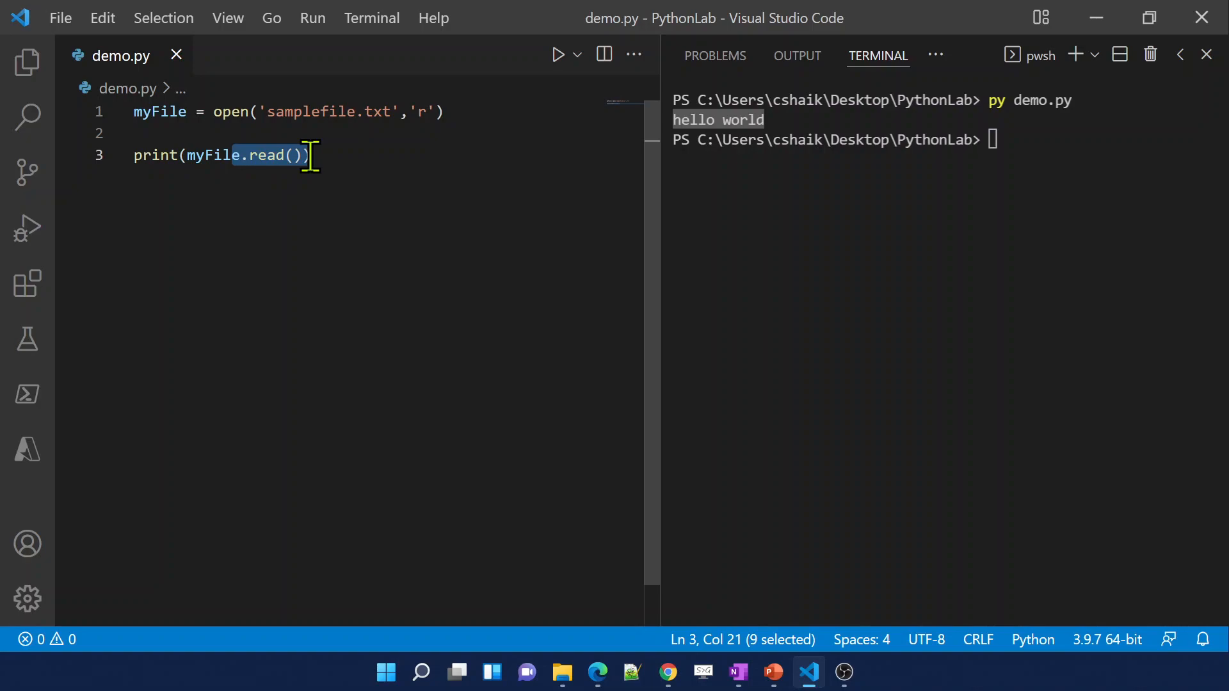